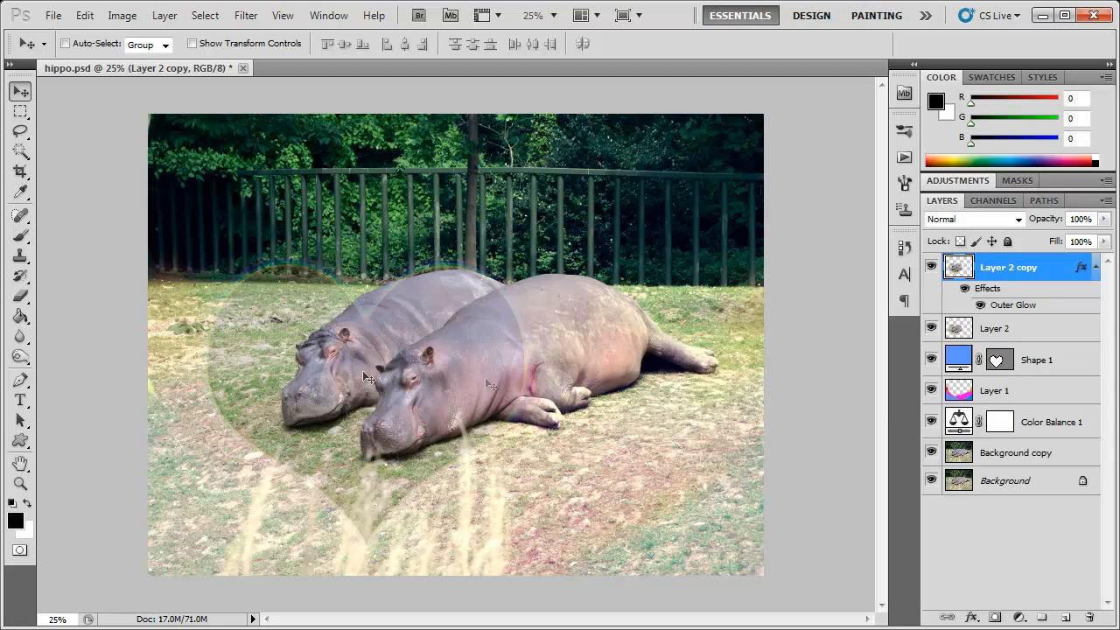
mouse_move(466, 359)
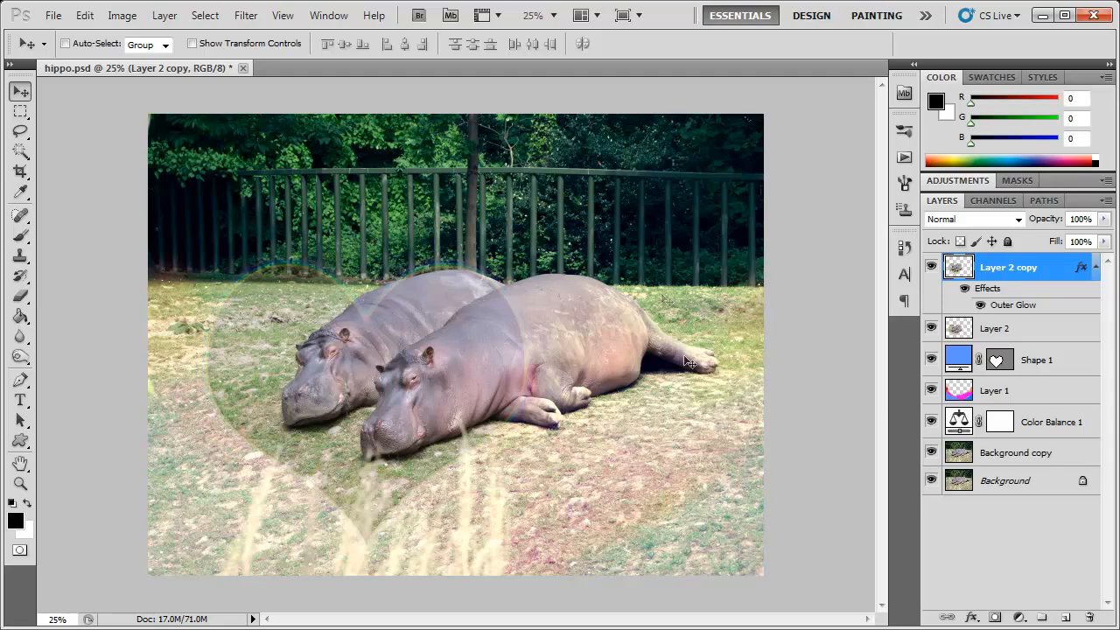
mouse_move(532, 169)
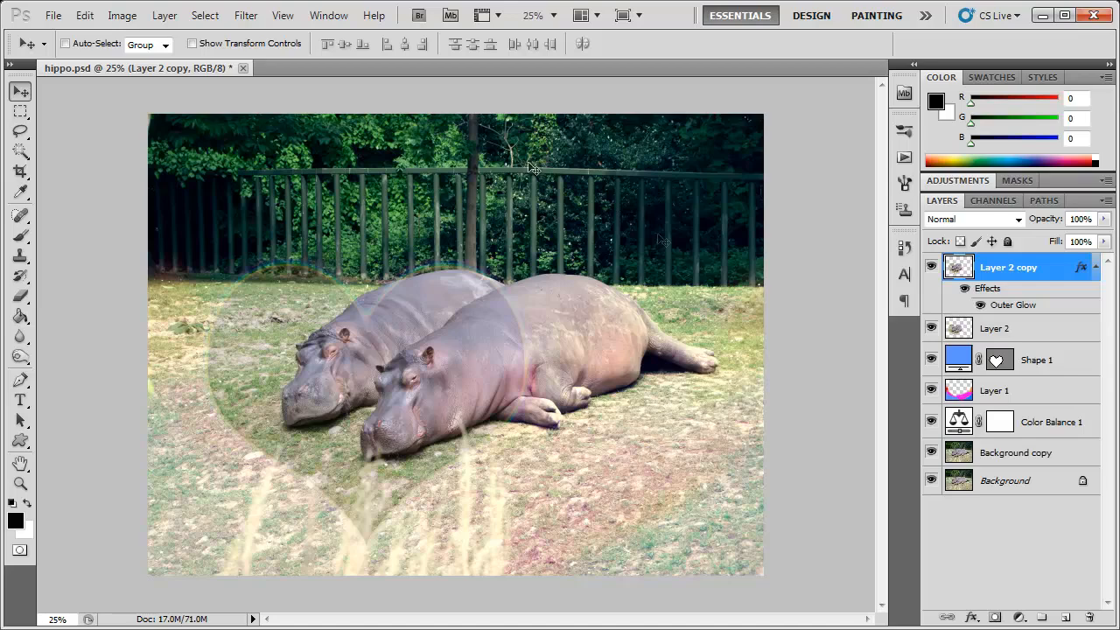
mouse_move(701, 403)
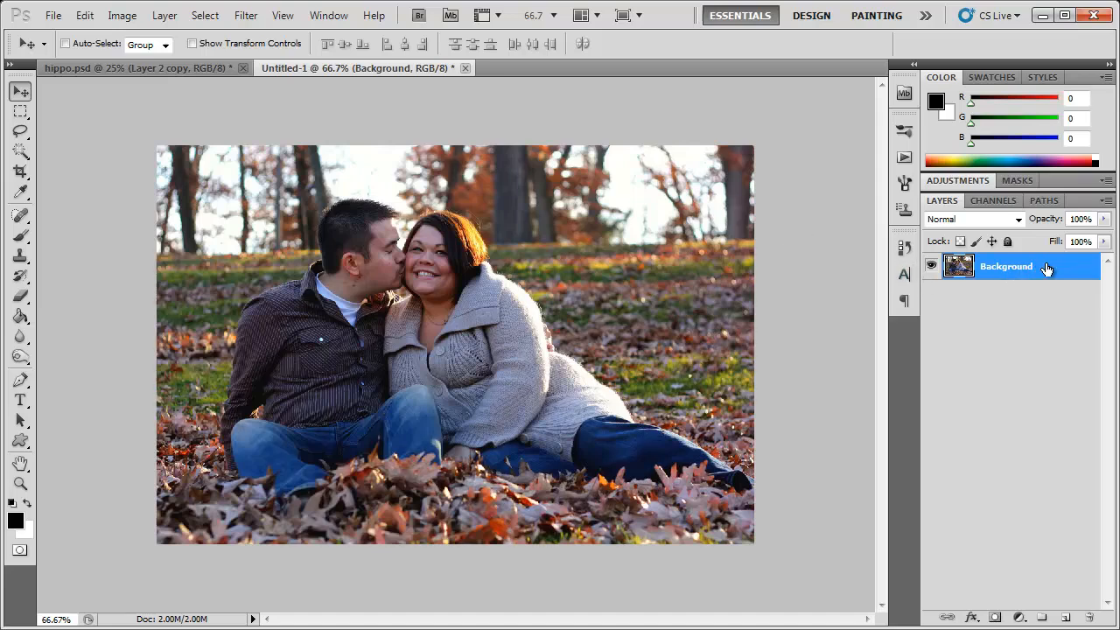
Duplicate the Background layer and add a Color Balance adjustment layer above it.
click(1066, 617)
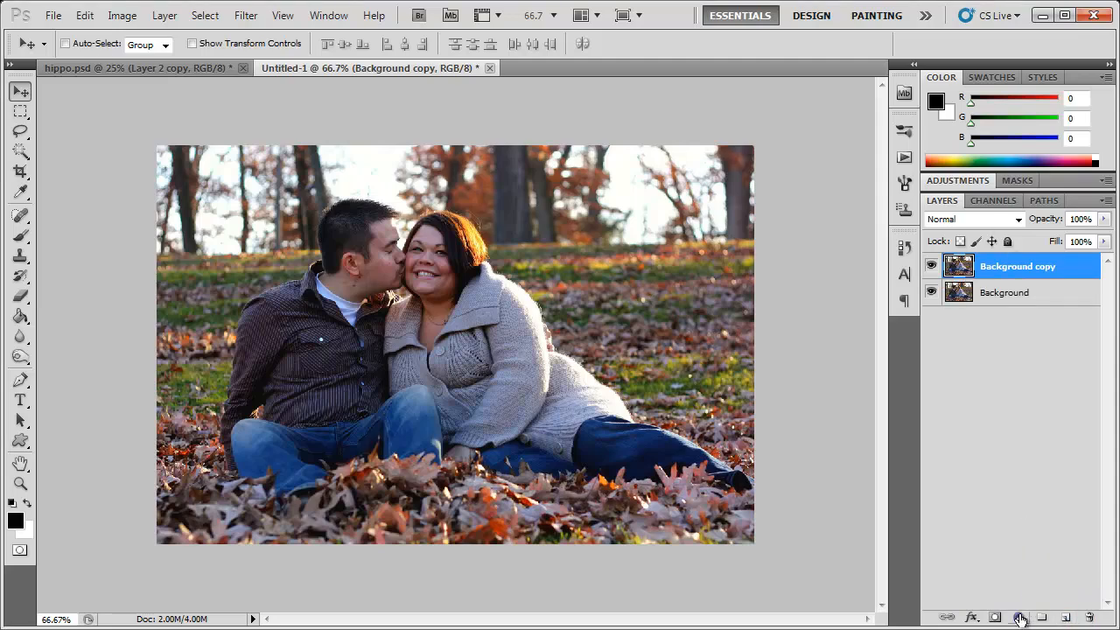
click(1019, 616)
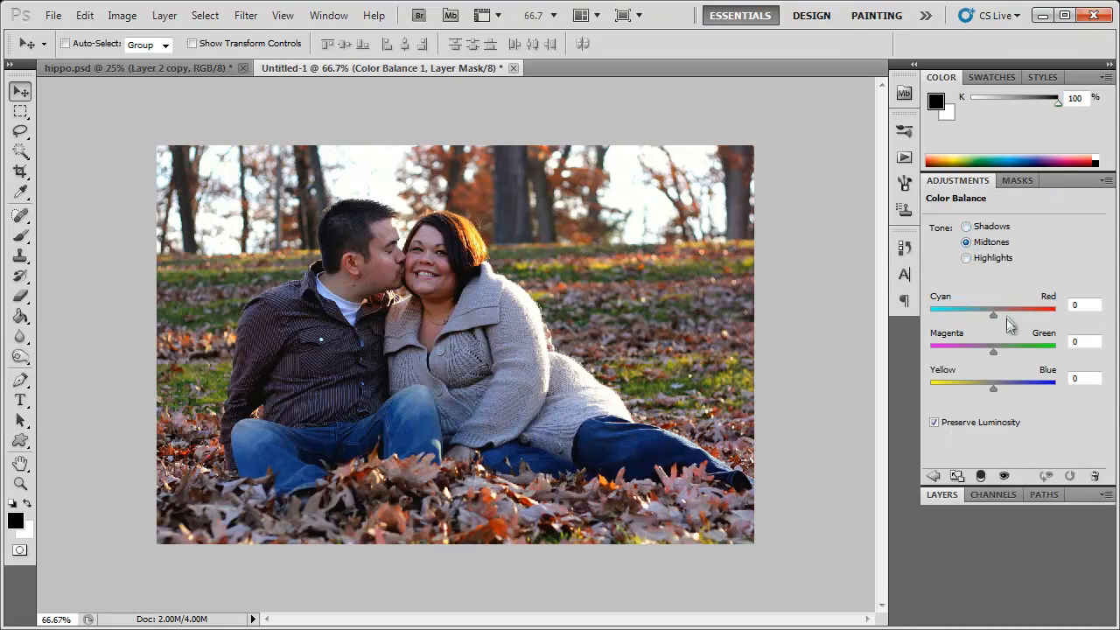
Set the midtones to +37 red, +16 green and +36 blue.
drag(994, 315, 1005, 315)
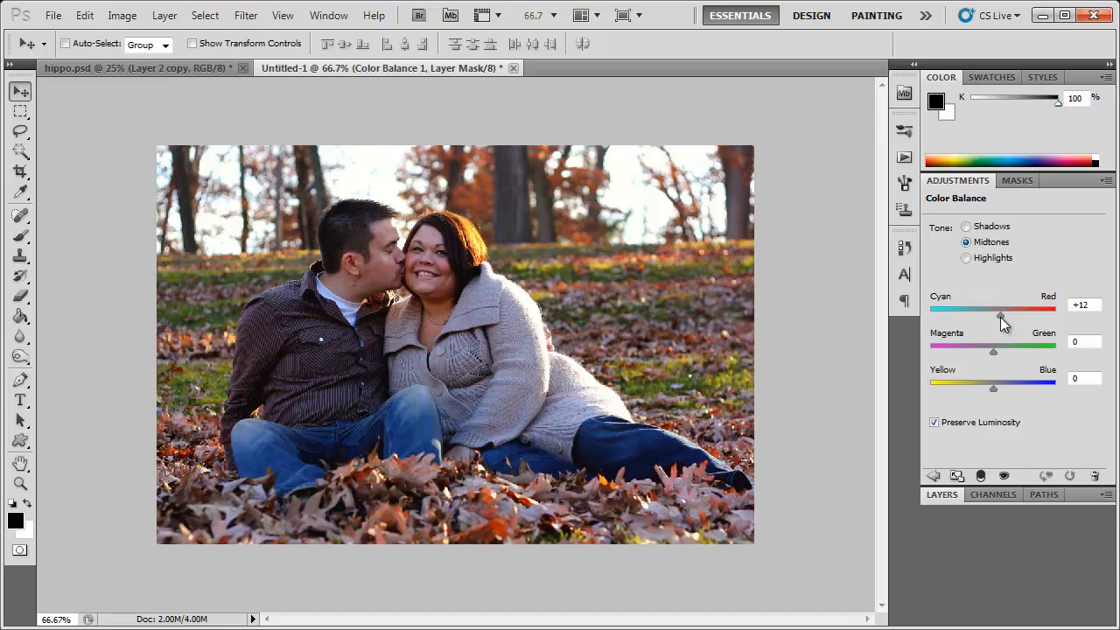
drag(1001, 315, 1012, 315)
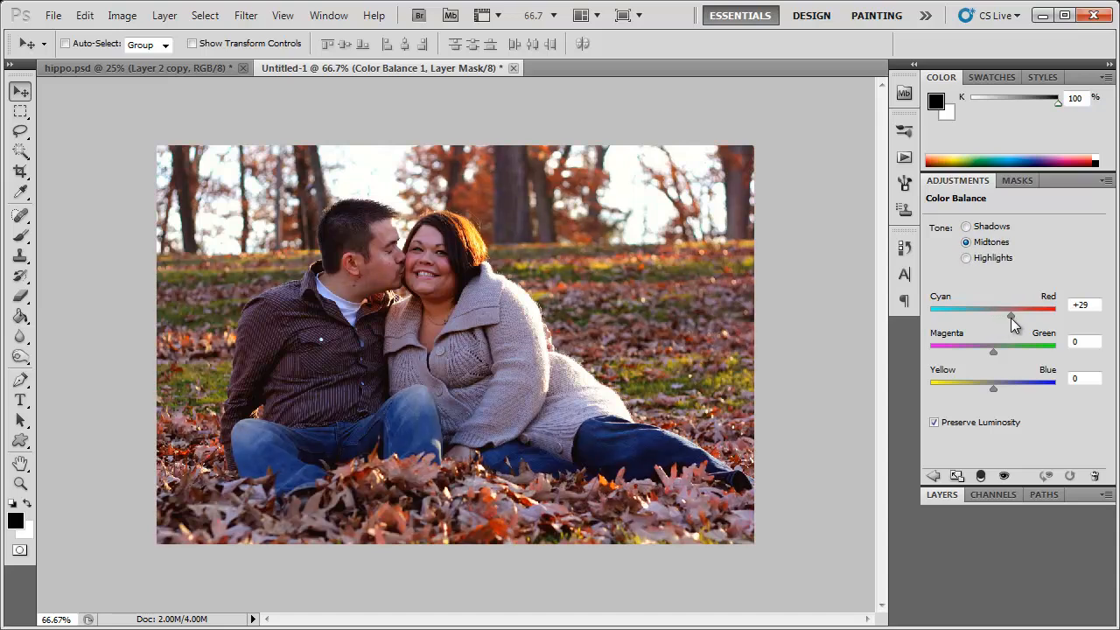
drag(1012, 315, 1019, 315)
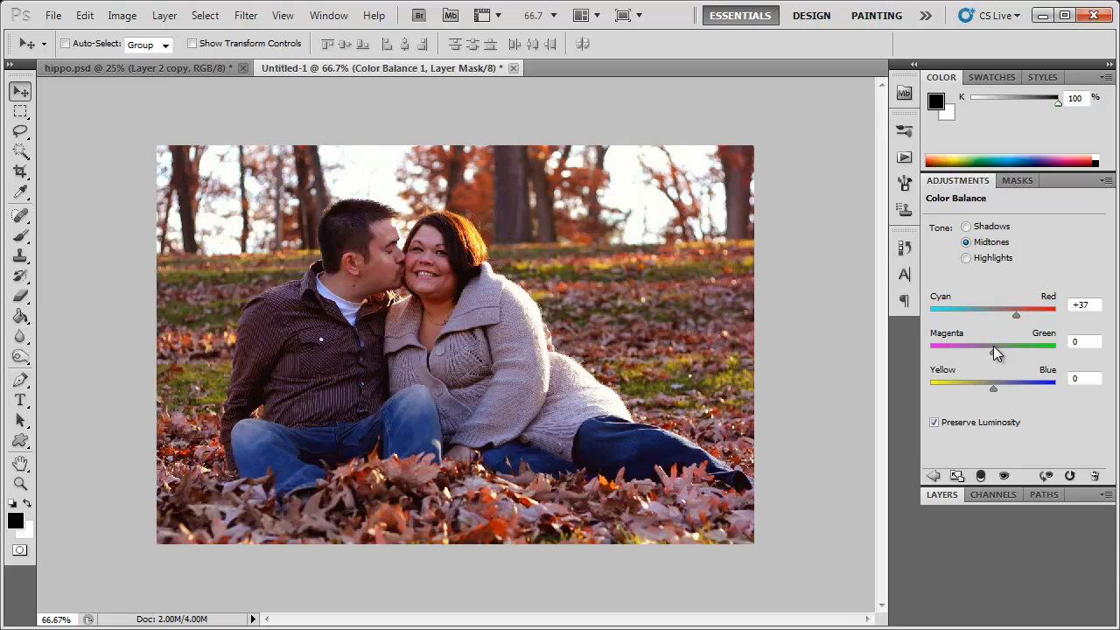
mouse_move(996, 357)
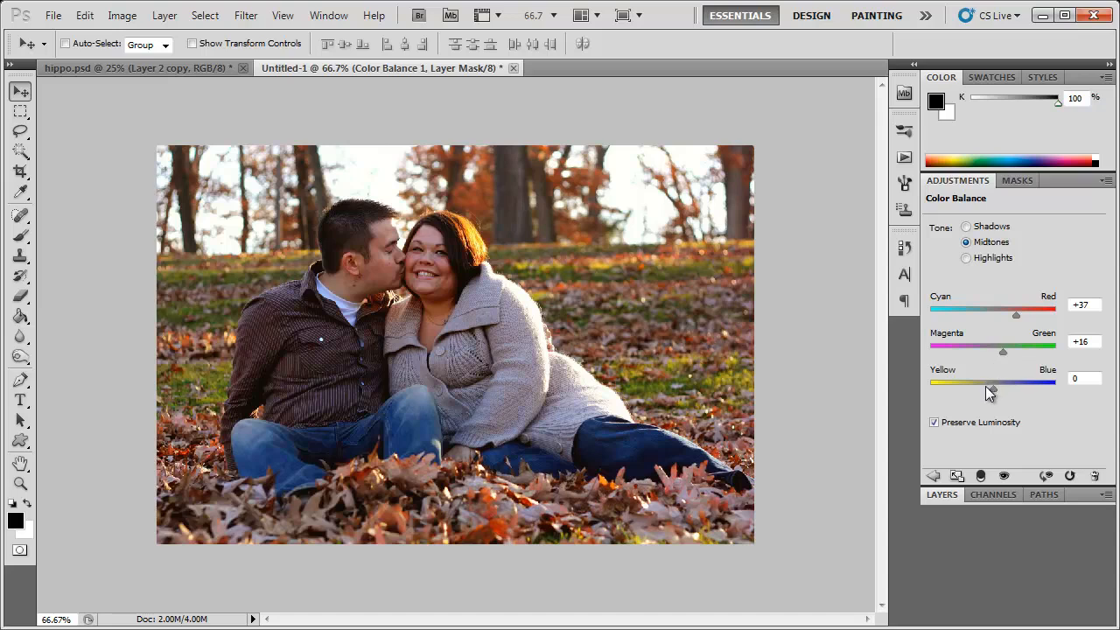
mouse_move(998, 392)
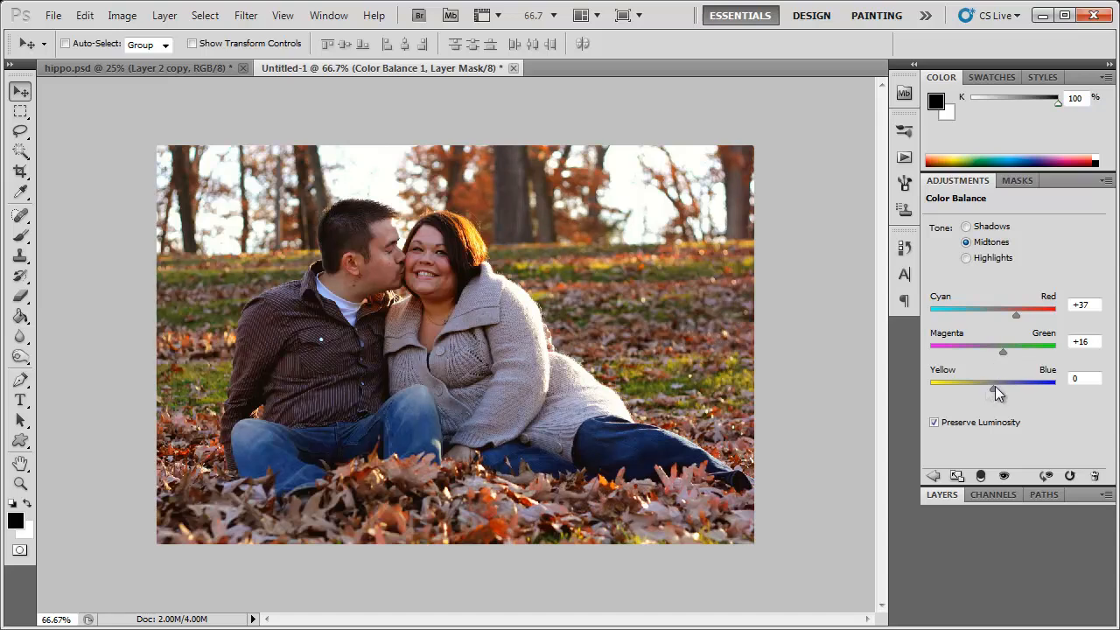
drag(991, 386, 1003, 385)
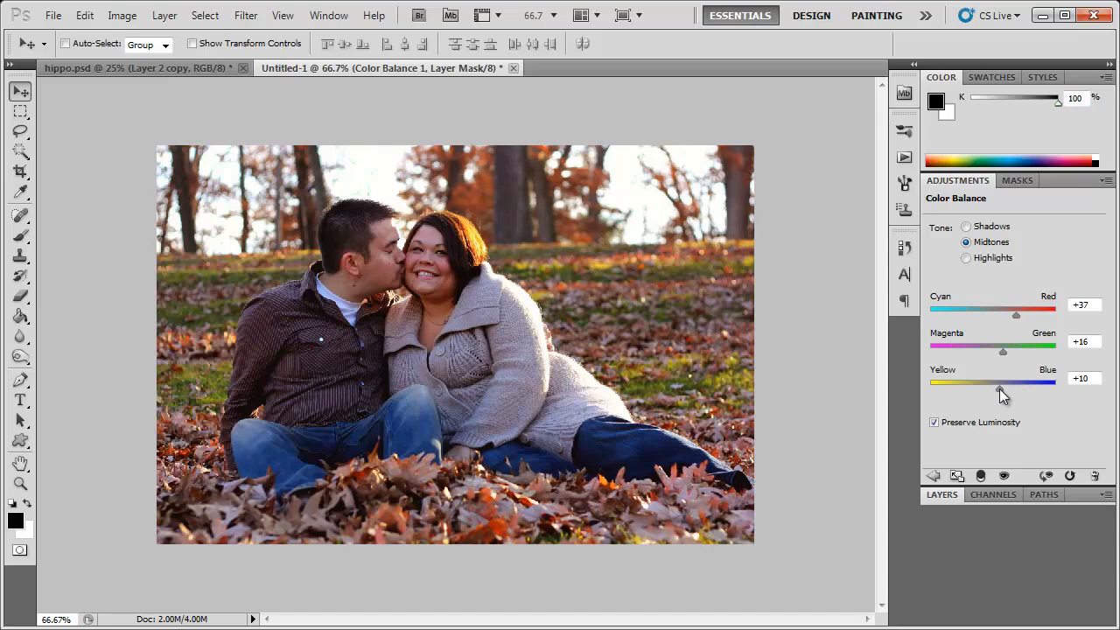
drag(1003, 382, 1015, 381)
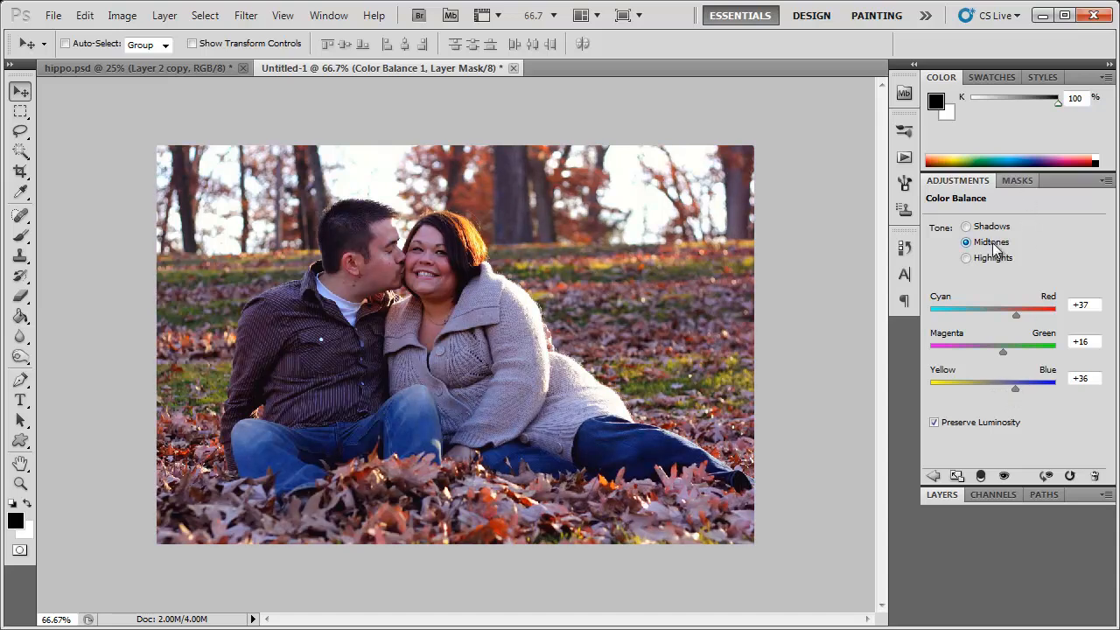
Set the shadows to -16 cyan, +8 green and +20 blue for cooler tones.
click(966, 228)
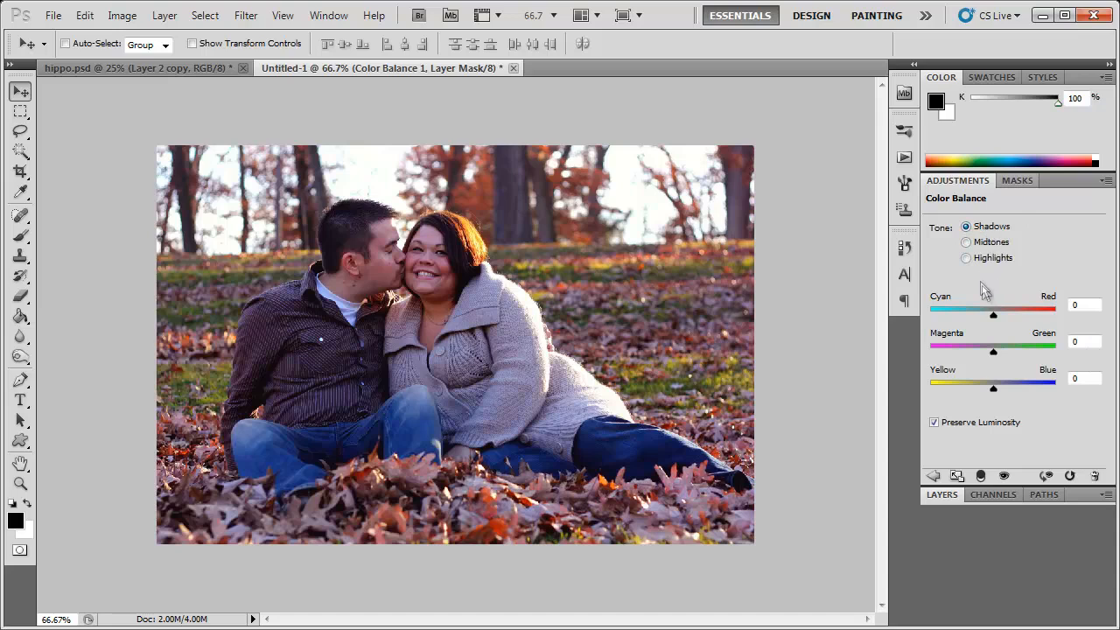
drag(994, 315, 990, 315)
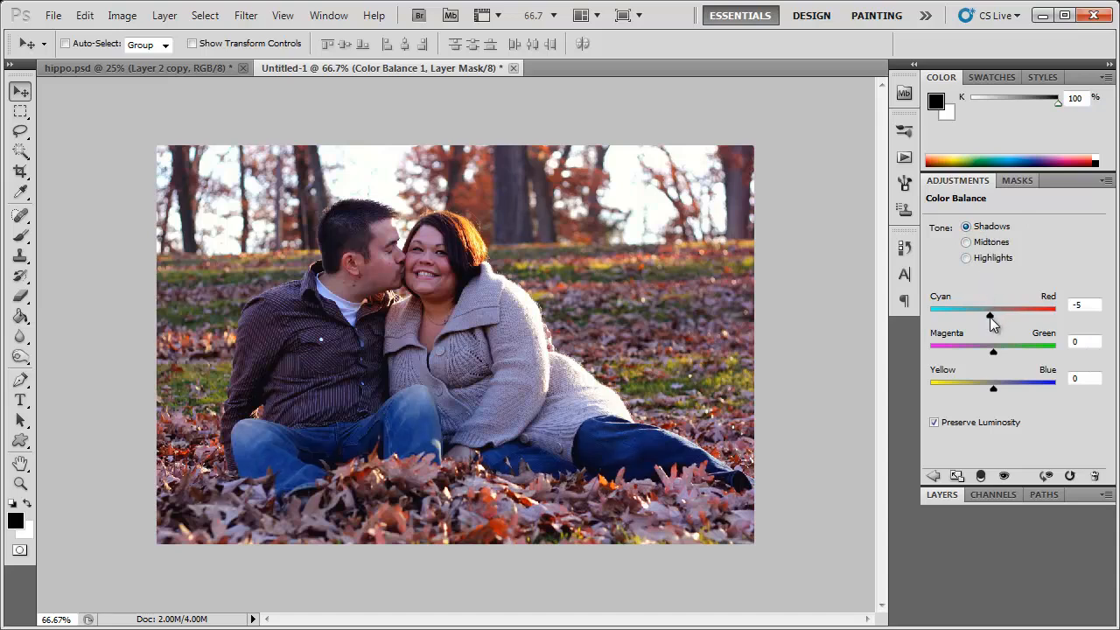
drag(990, 315, 982, 315)
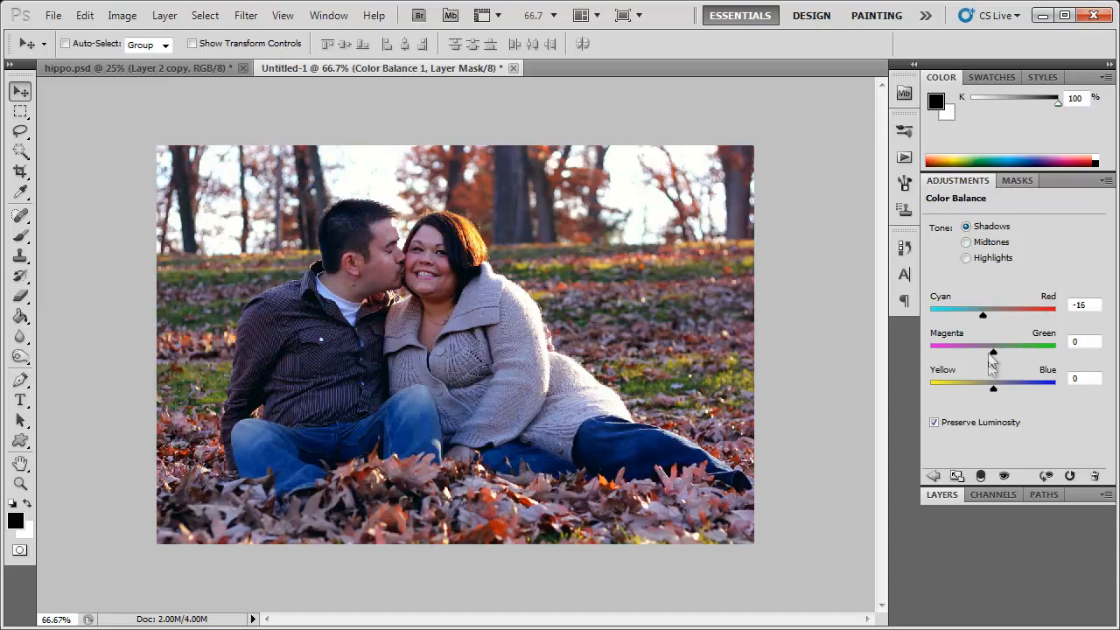
drag(995, 352, 1000, 351)
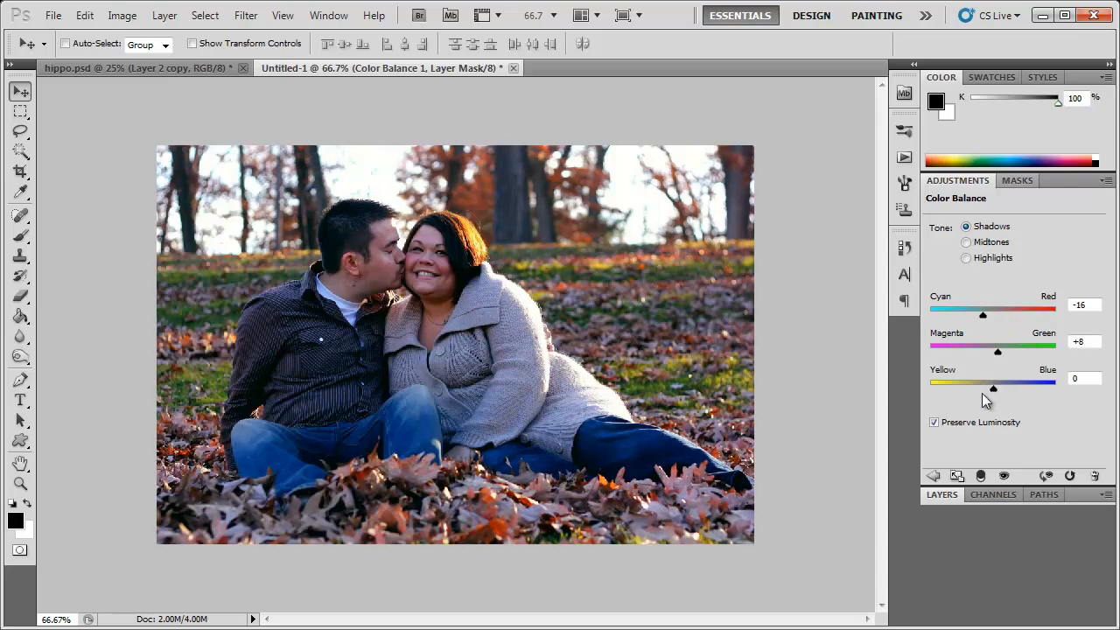
drag(995, 388, 1012, 389)
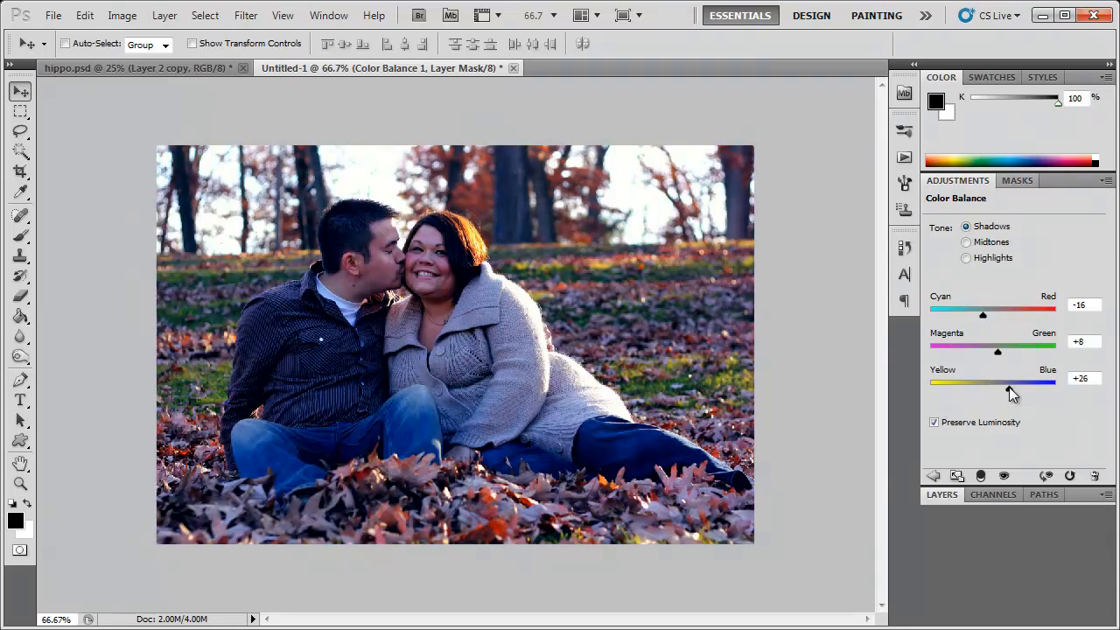
drag(1012, 382, 1004, 382)
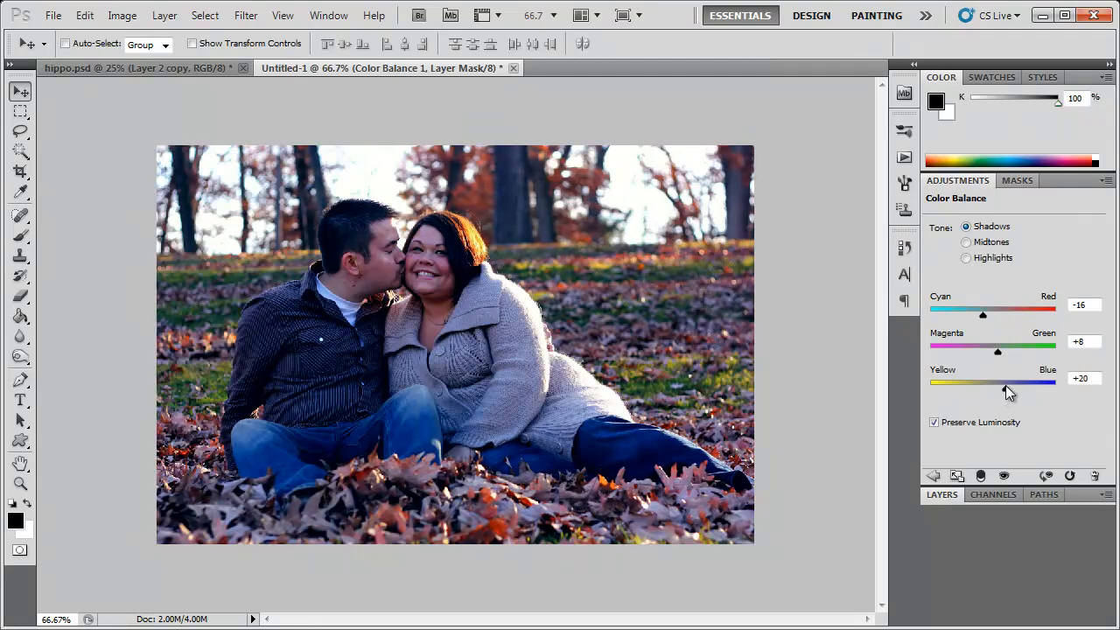
Shift the highlights' Yellow/Blue balance toward yellow.
click(966, 257)
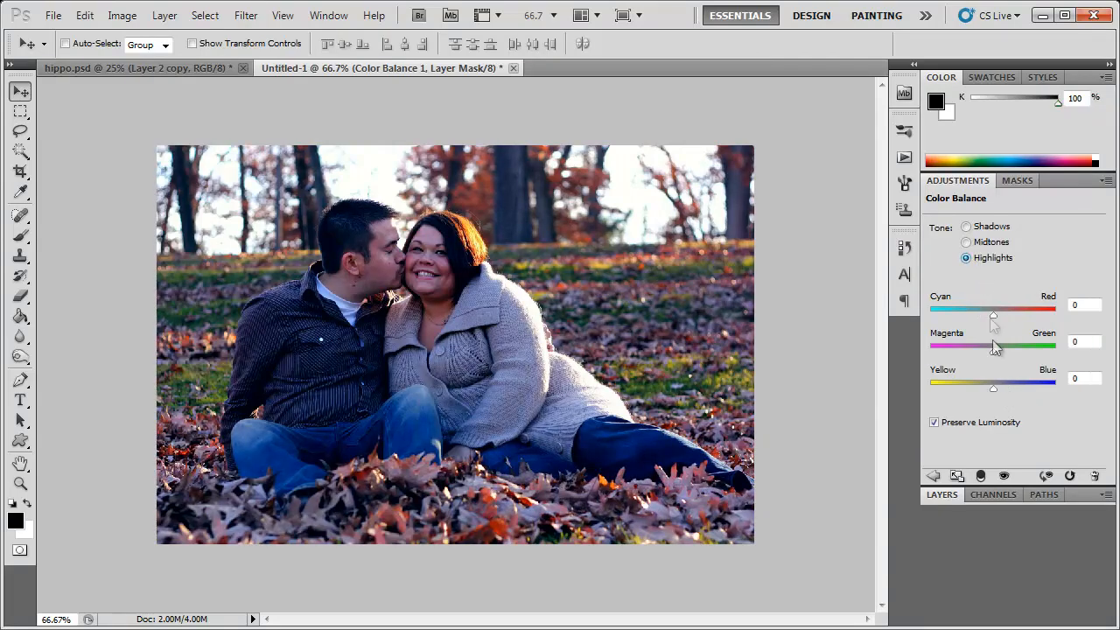
drag(995, 389, 970, 389)
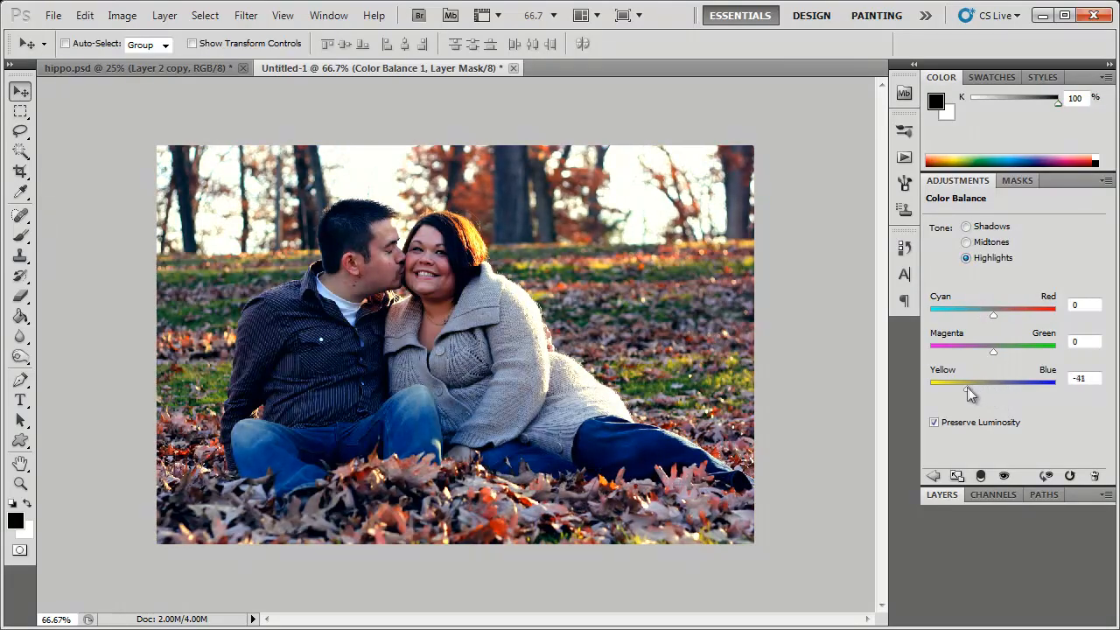
drag(970, 391, 967, 390)
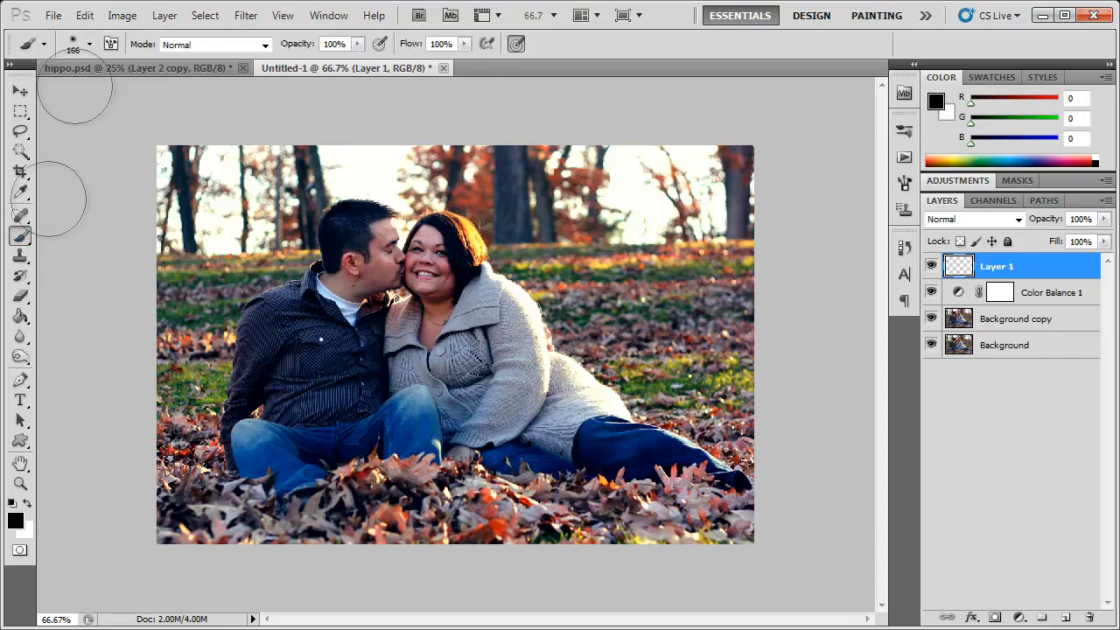
Choose a red/pink foreground colour and brush a soft wash over the photo on Layer 1.
click(89, 43)
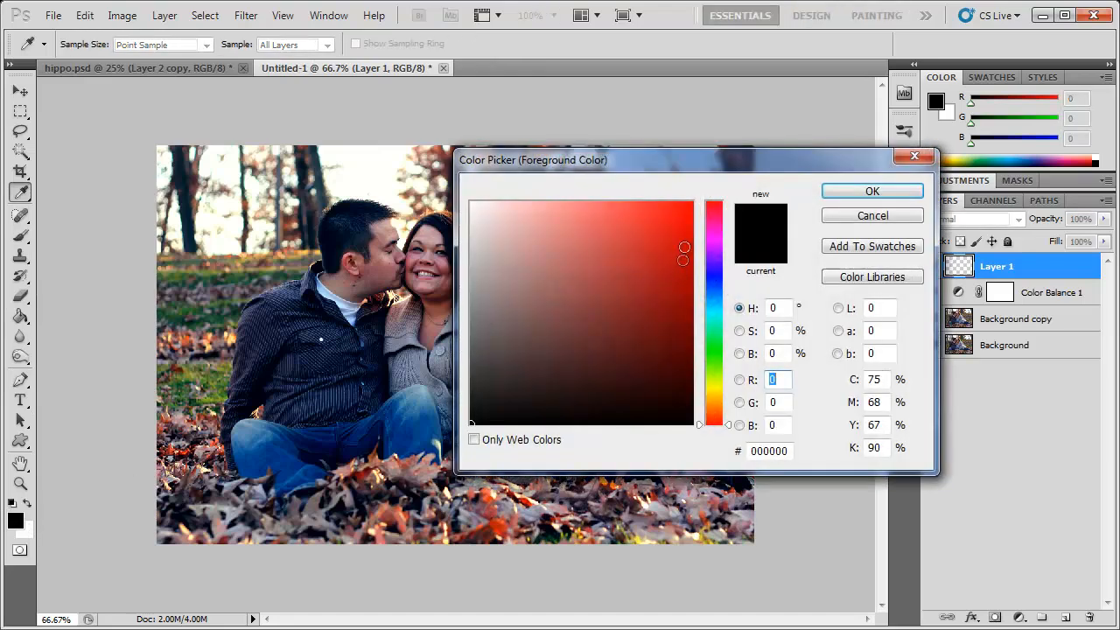
click(872, 191)
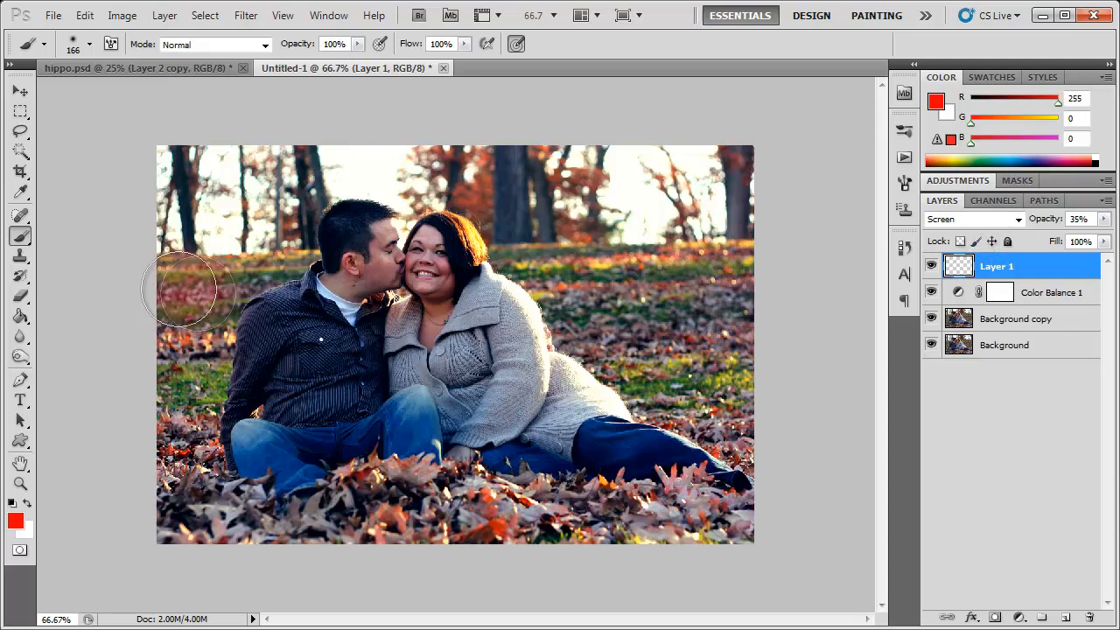
drag(189, 290, 154, 486)
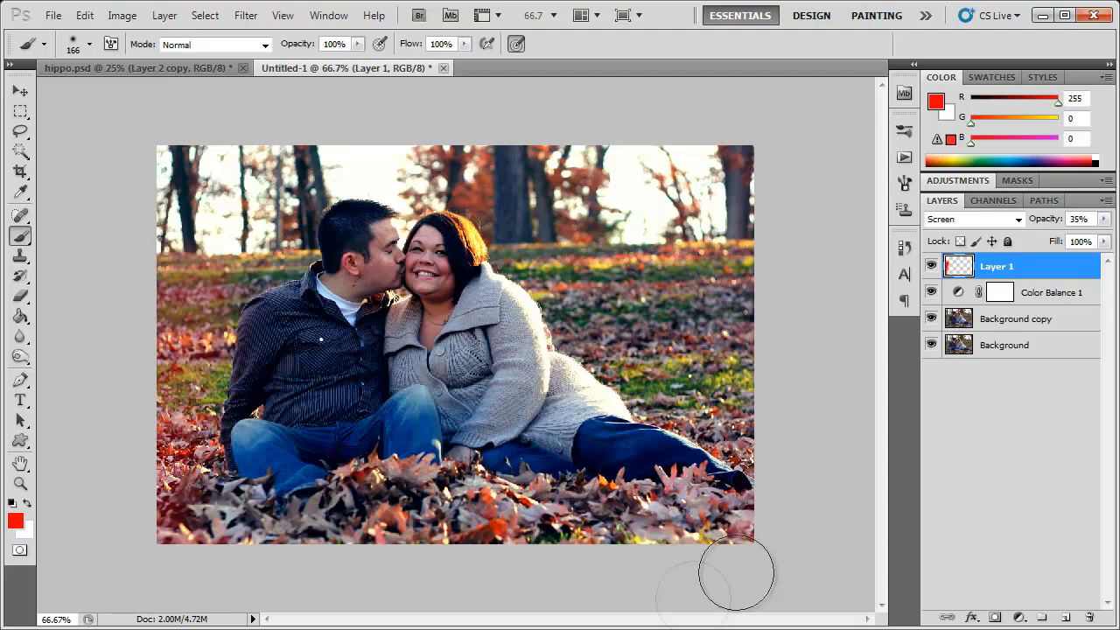
click(14, 522)
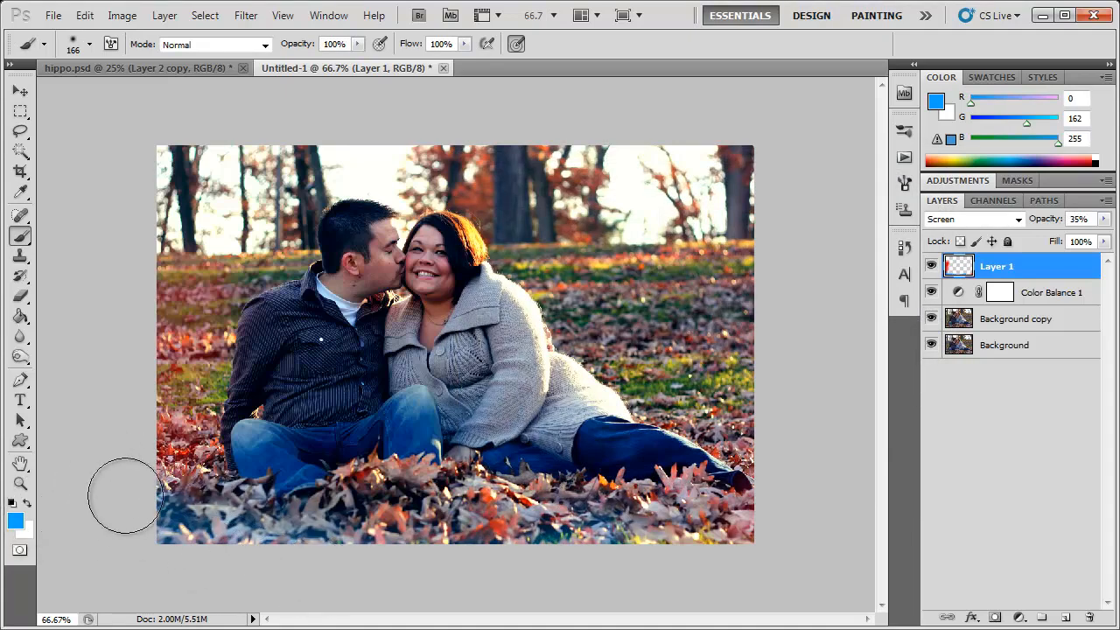
click(14, 518)
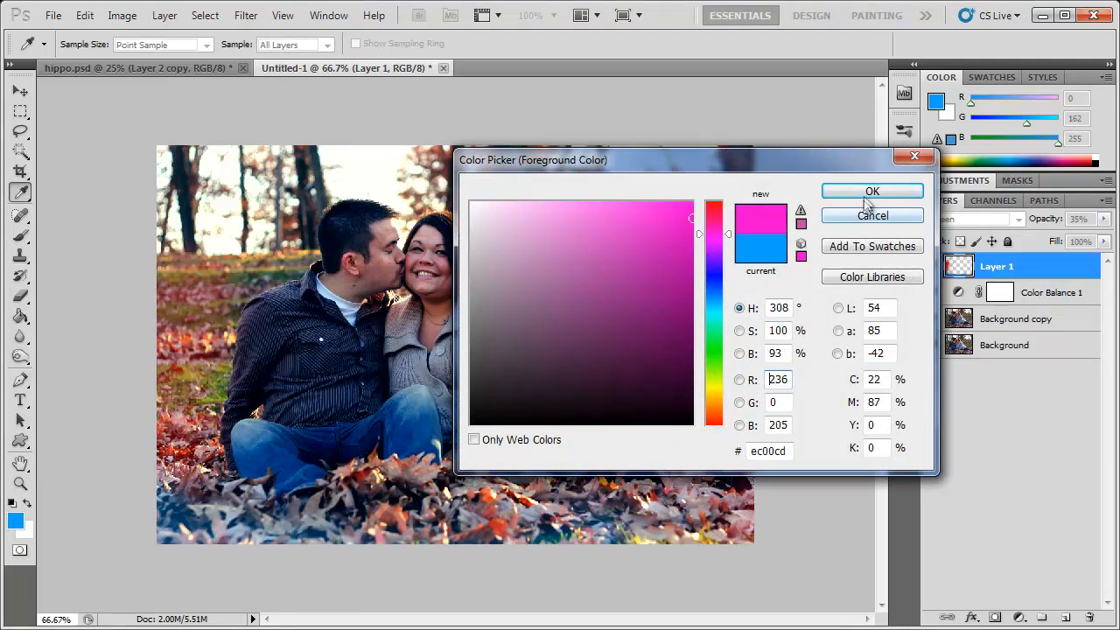
click(871, 191)
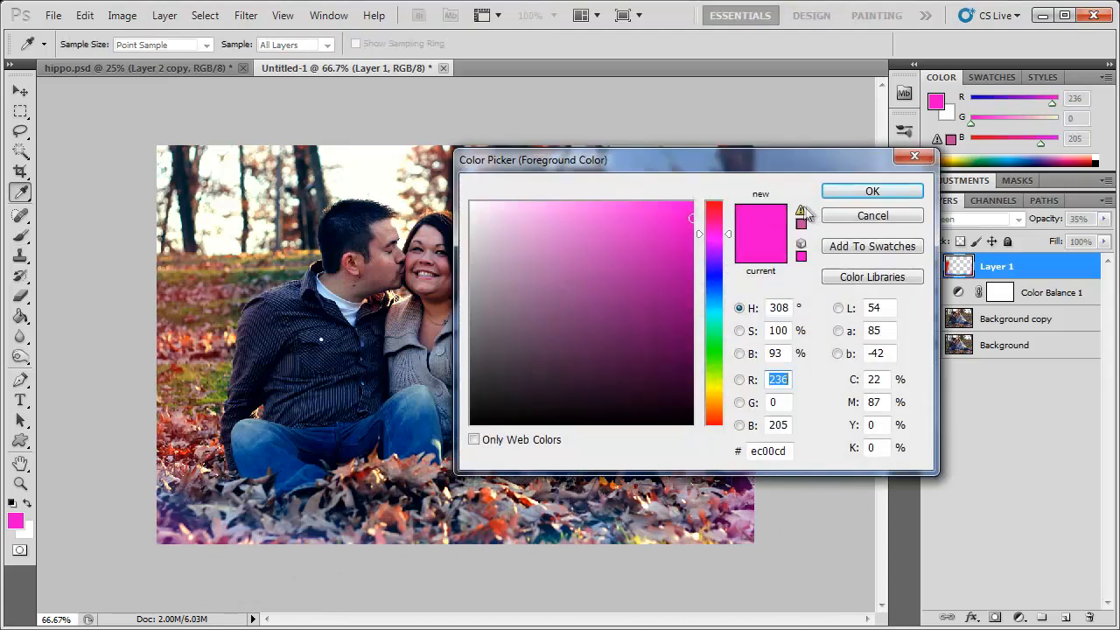
Switch the brush colour to bright green, then orange, and paint further washes over the photo.
drag(714, 210, 714, 350)
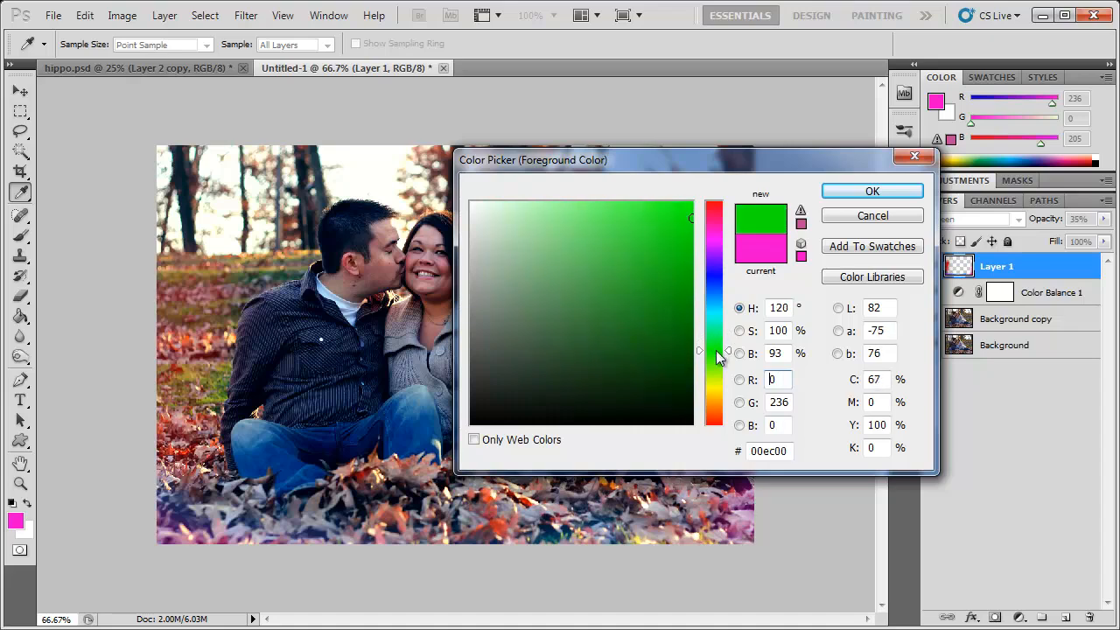
click(872, 191)
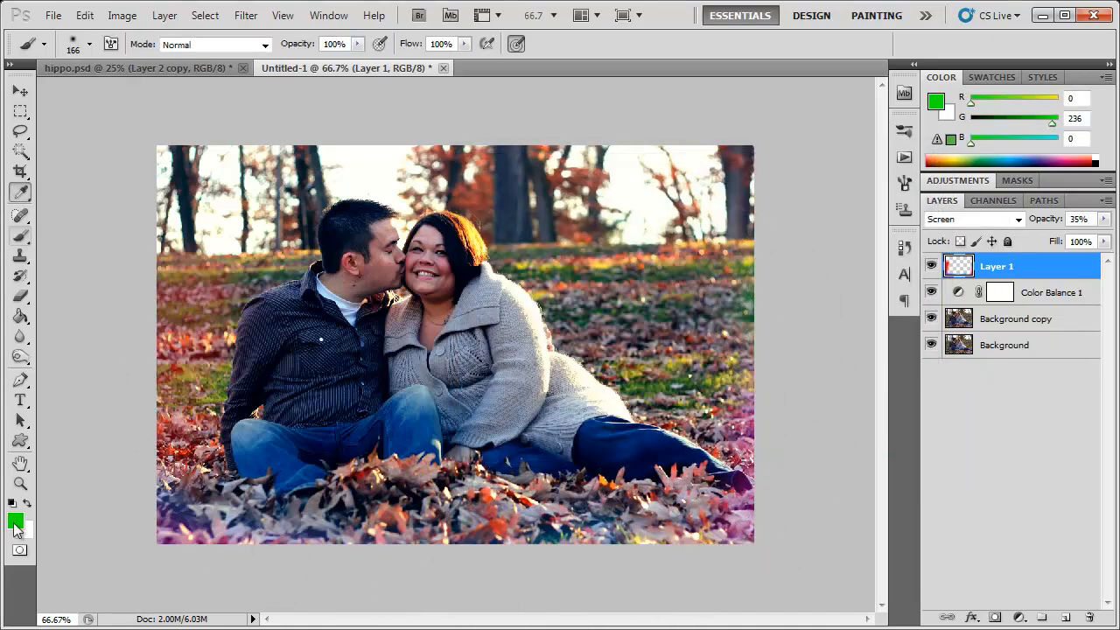
click(14, 523)
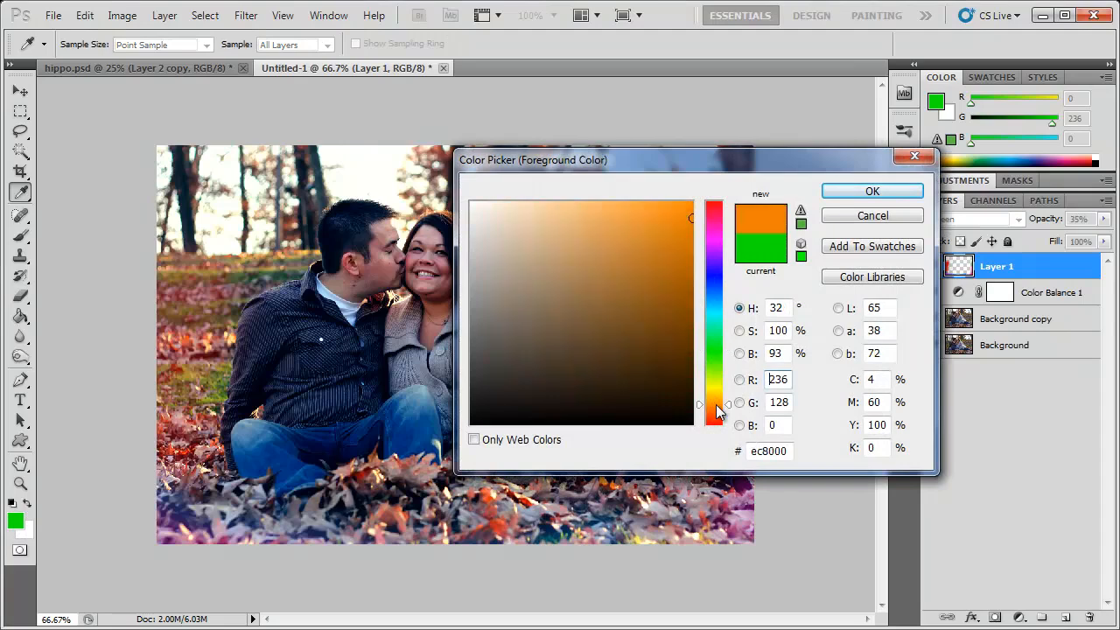
click(872, 190)
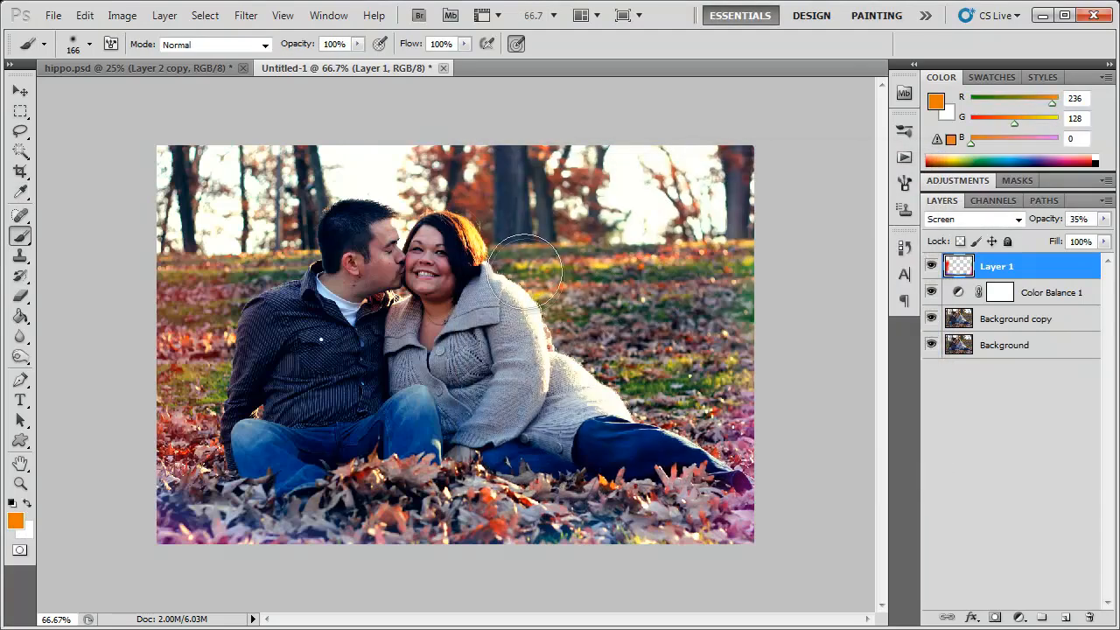
drag(525, 272, 595, 350)
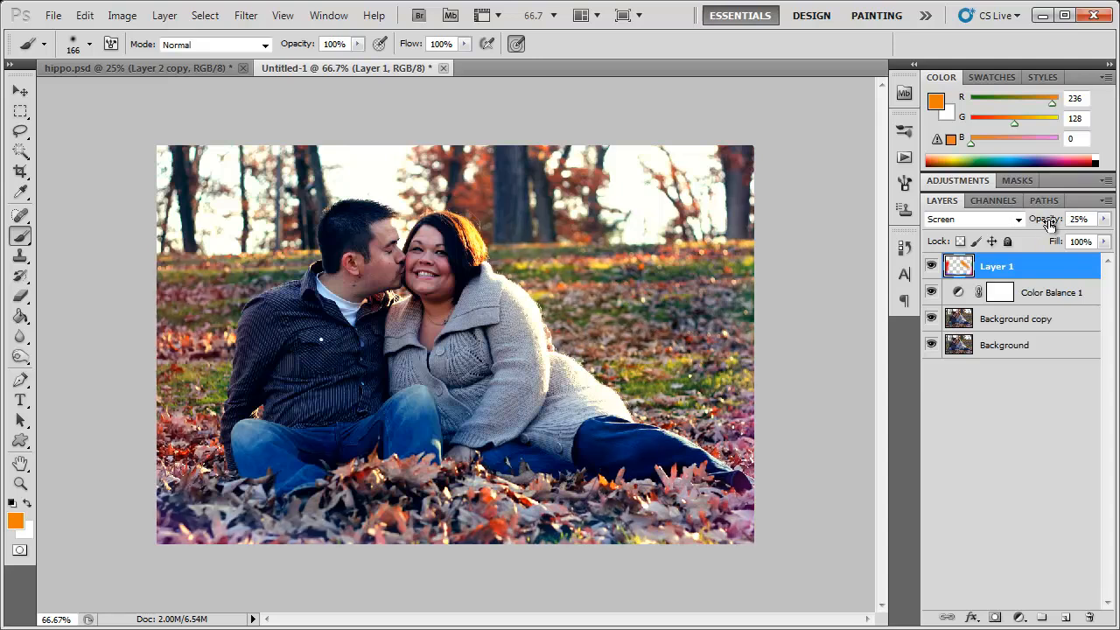
Lower the colour-wash layer's opacity to about 25% and toggle it to compare.
drag(1079, 219, 1068, 218)
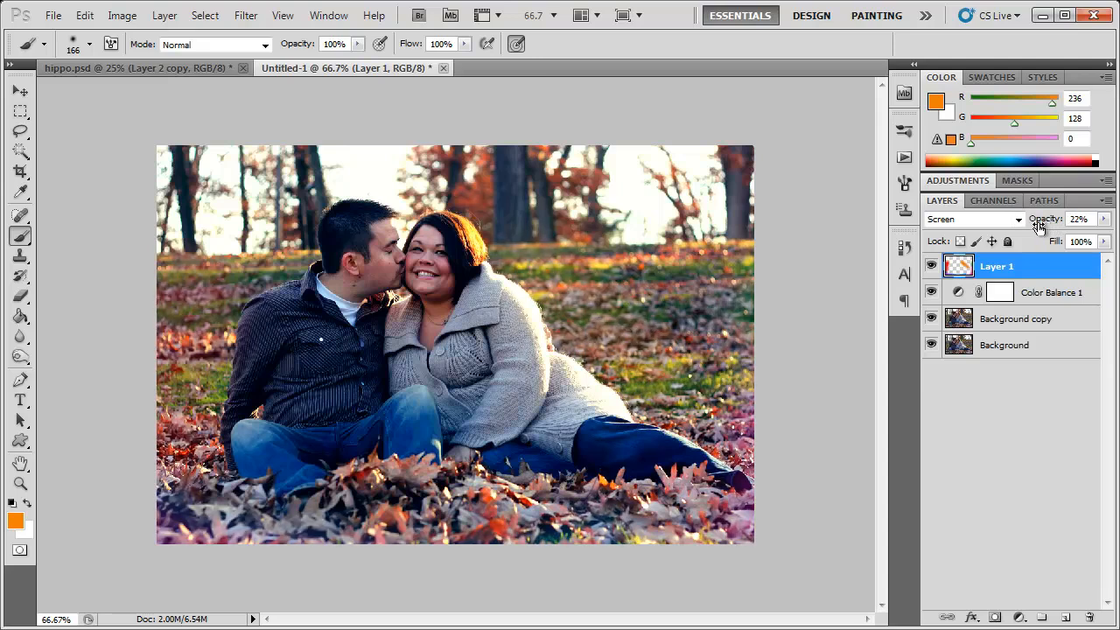
click(1100, 218)
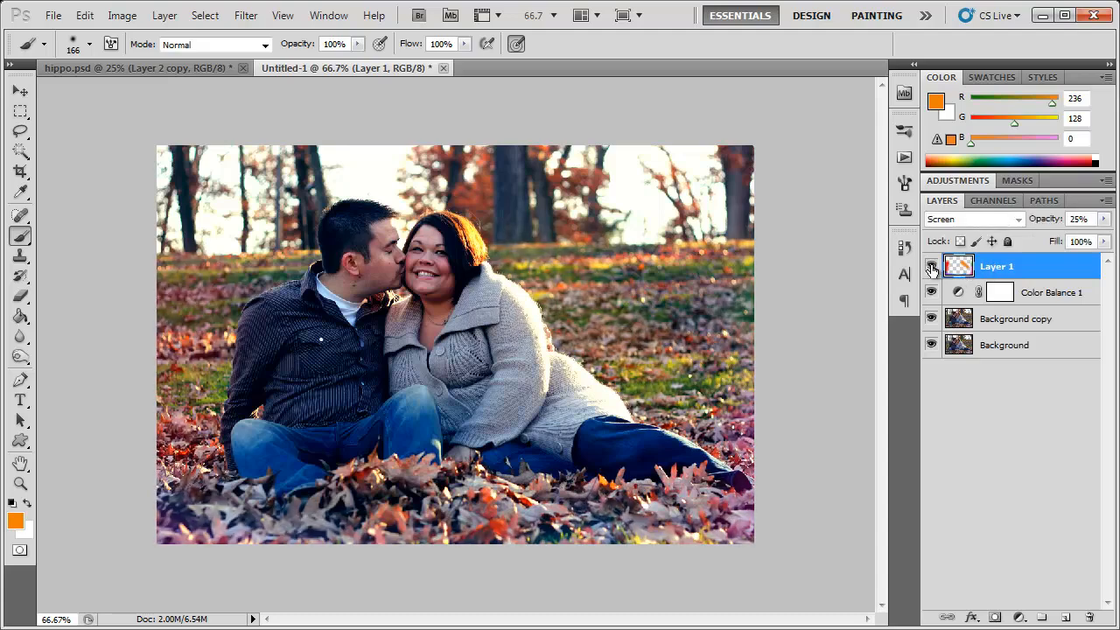
mouse_move(931, 266)
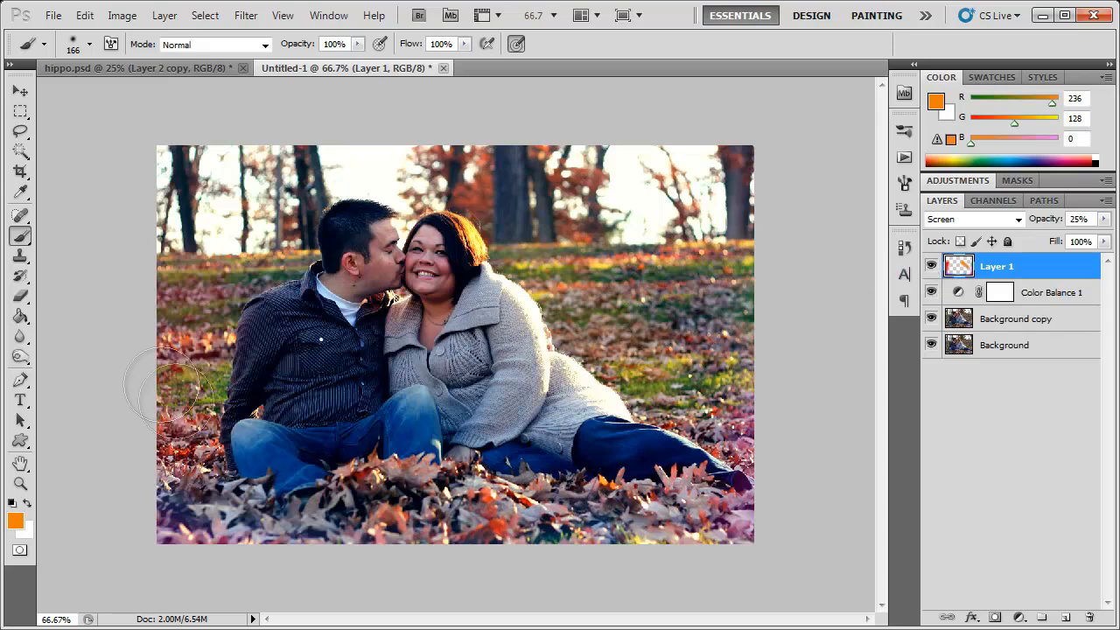
Activate the Custom Shape tool and bring up the preset shape library for the heart.
click(19, 441)
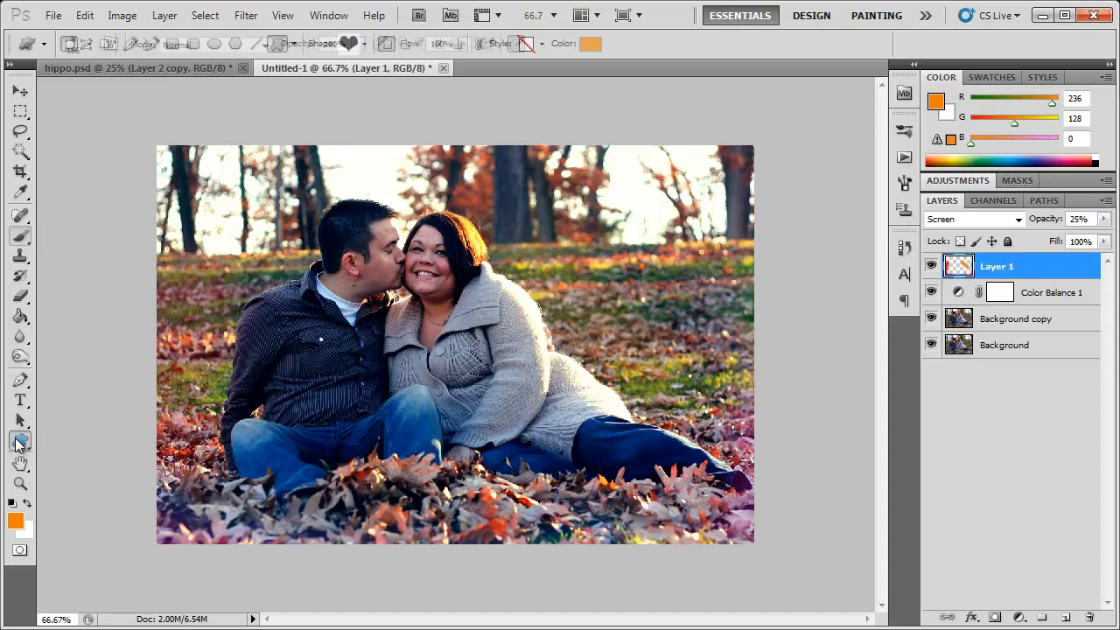
click(21, 442)
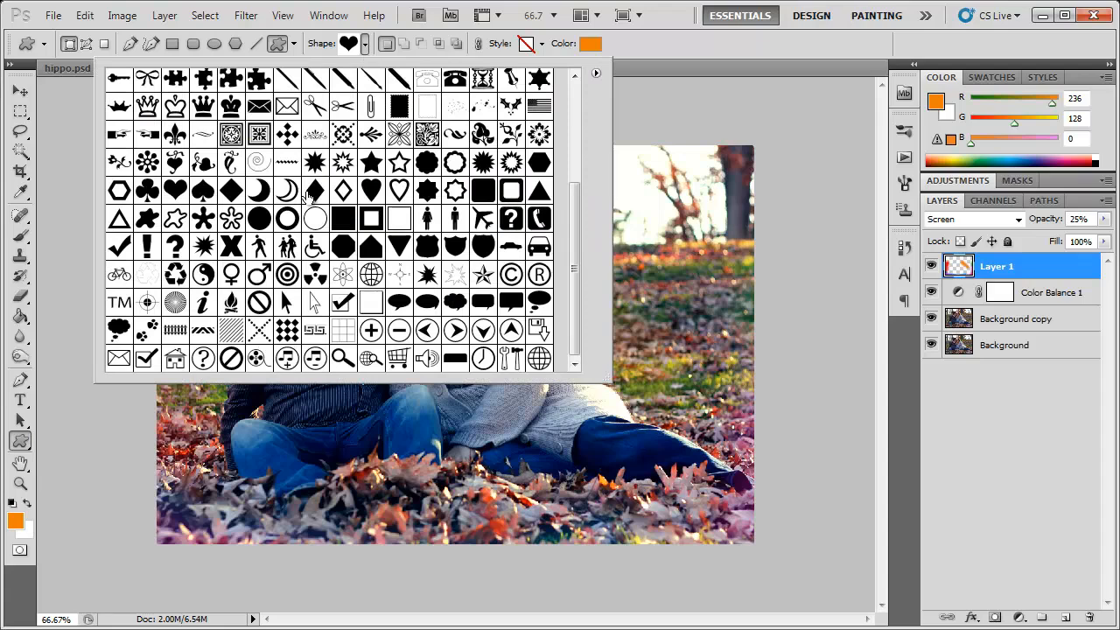
mouse_move(371, 163)
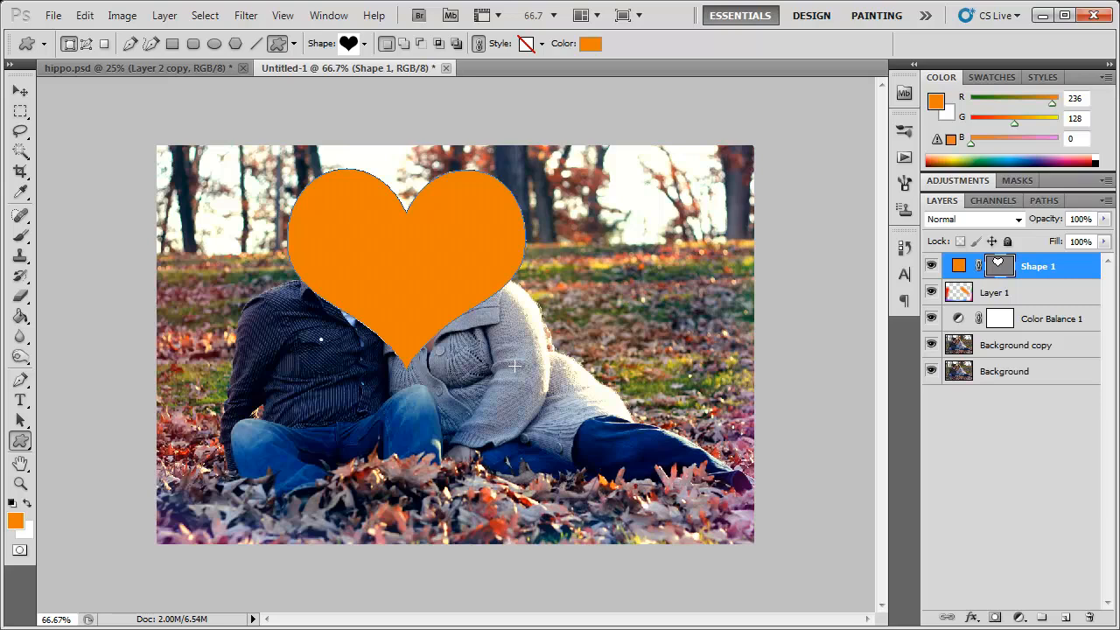
mouse_move(931, 266)
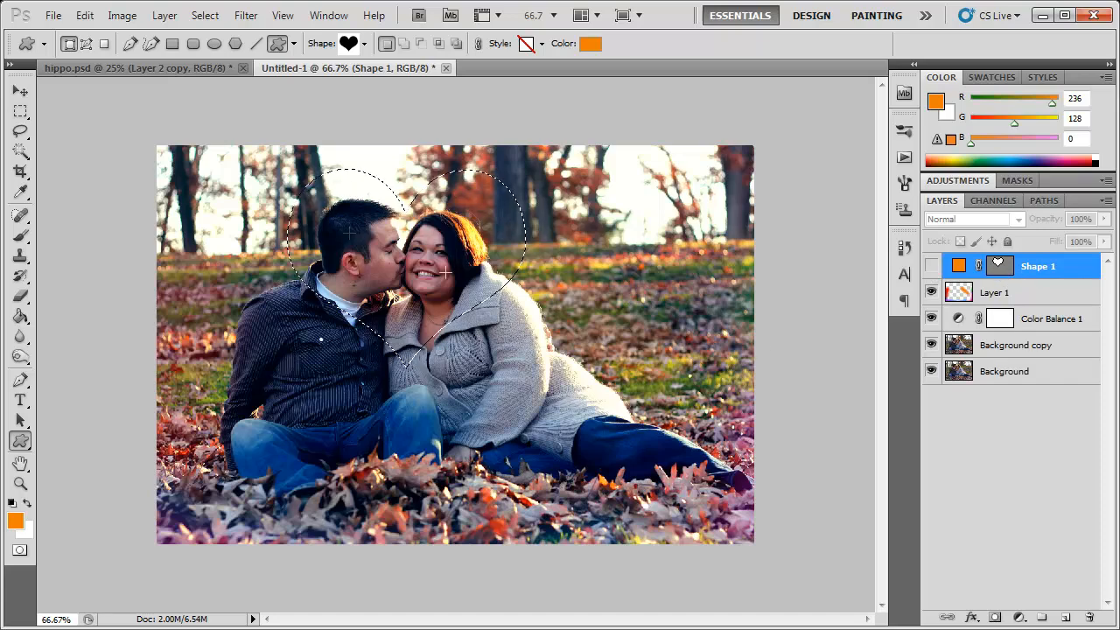
Hide the solid orange Shape 1 layer so only the heart outline remains.
click(1019, 345)
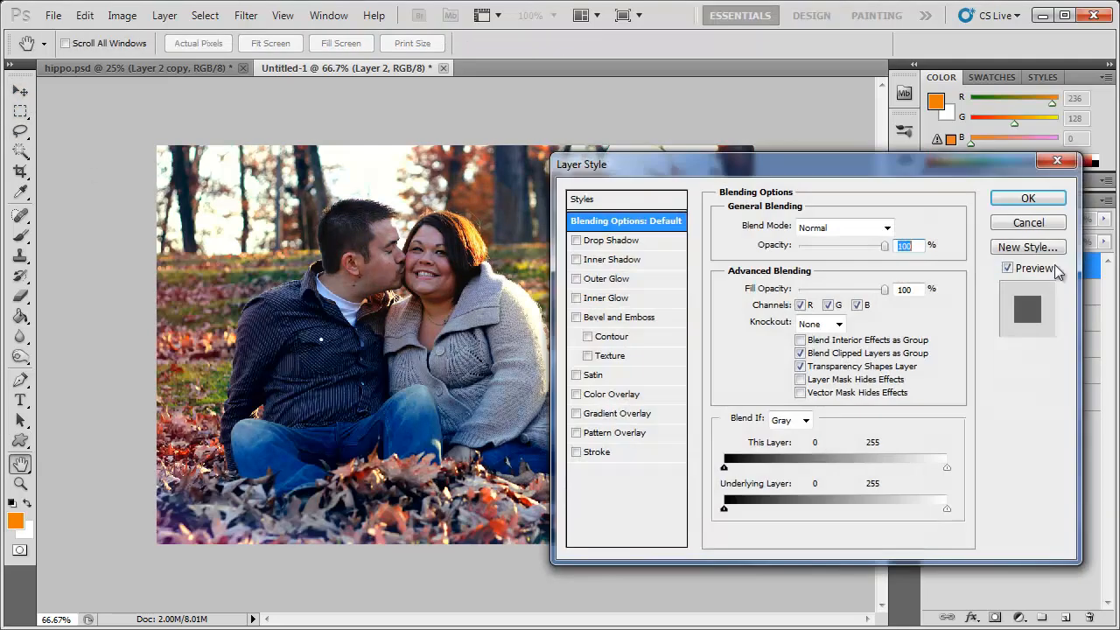
Apply an Outer Glow with Transparent Rainbow gradient, 26% opacity, spread 15, size 79.
click(609, 278)
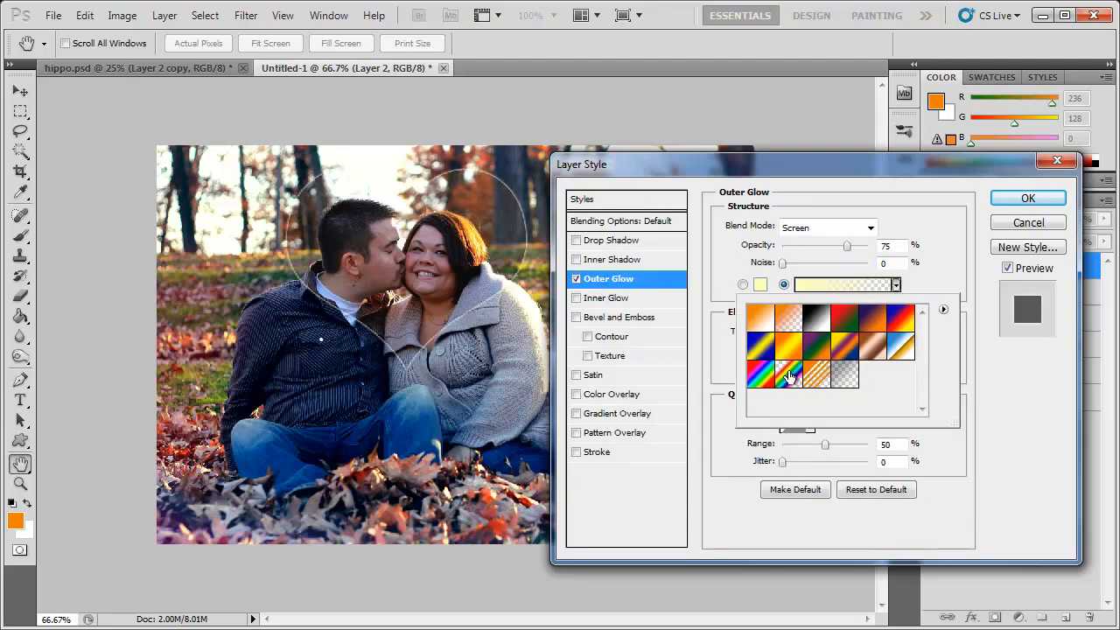
mouse_move(790, 374)
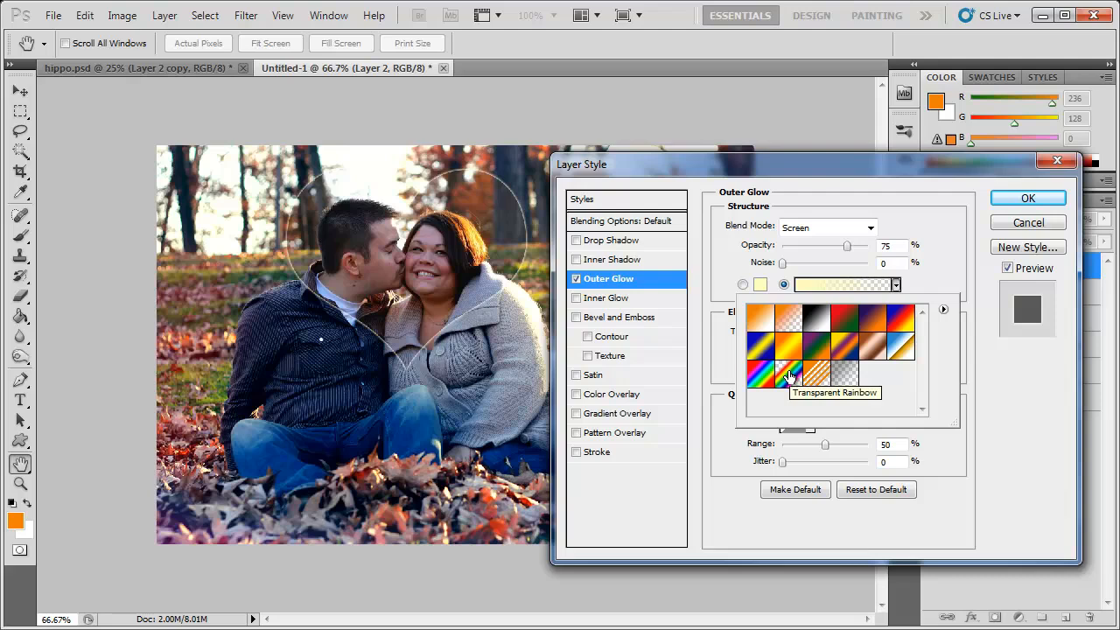
click(789, 371)
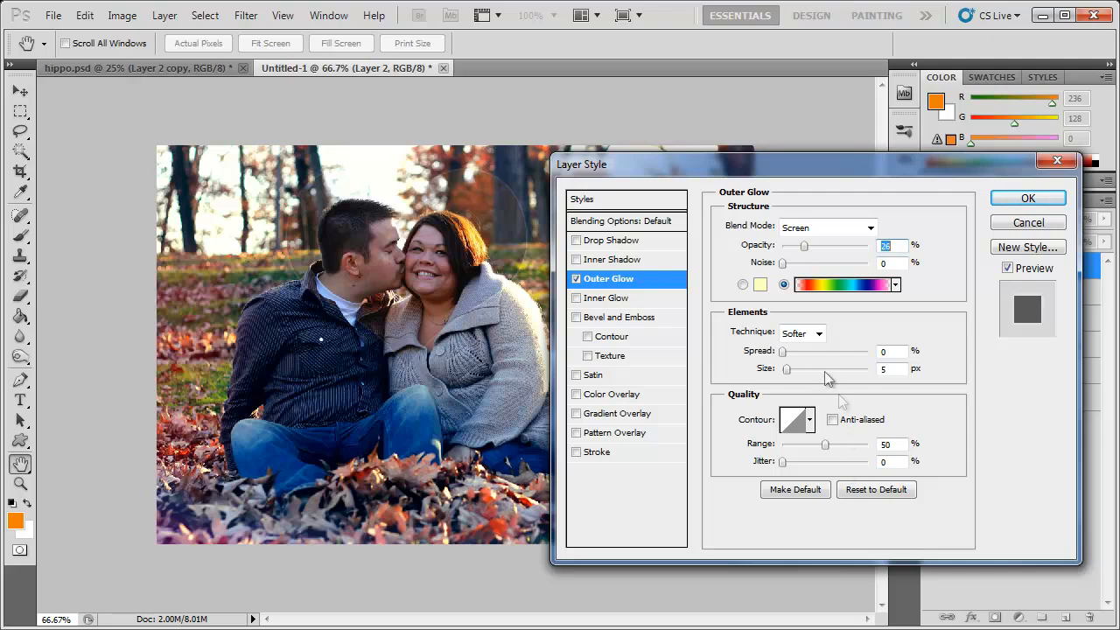
drag(783, 350, 797, 350)
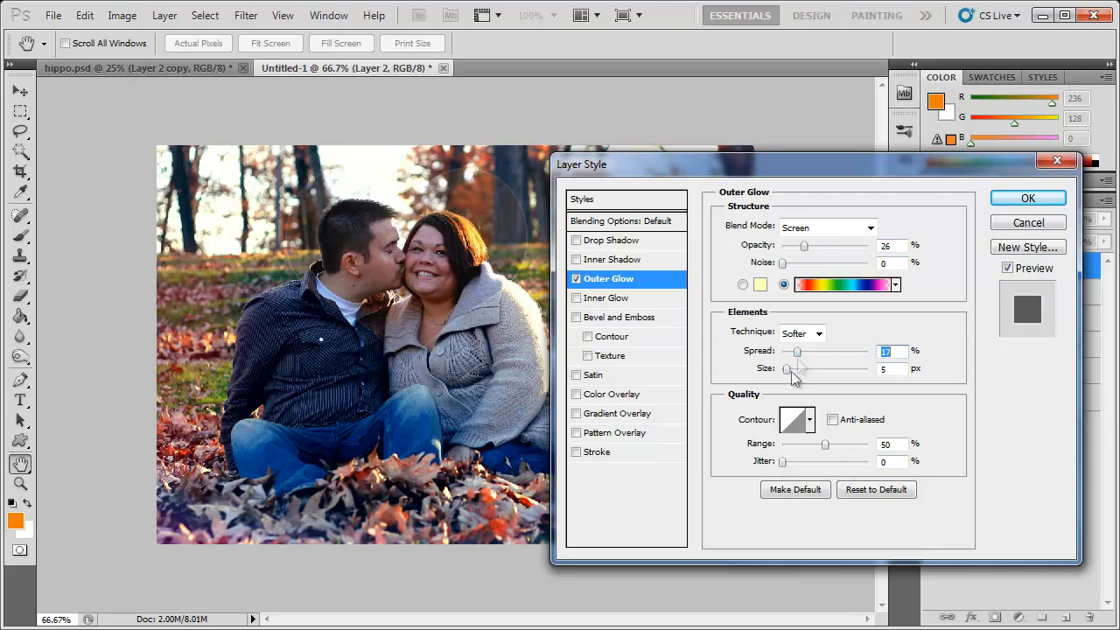
drag(795, 368, 816, 367)
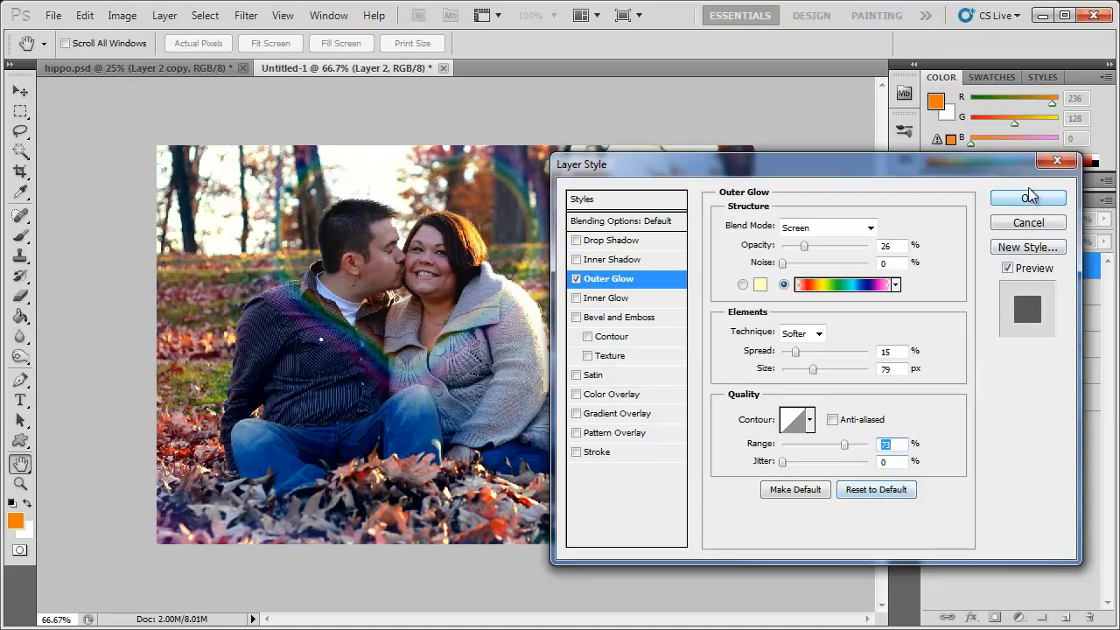
click(1029, 196)
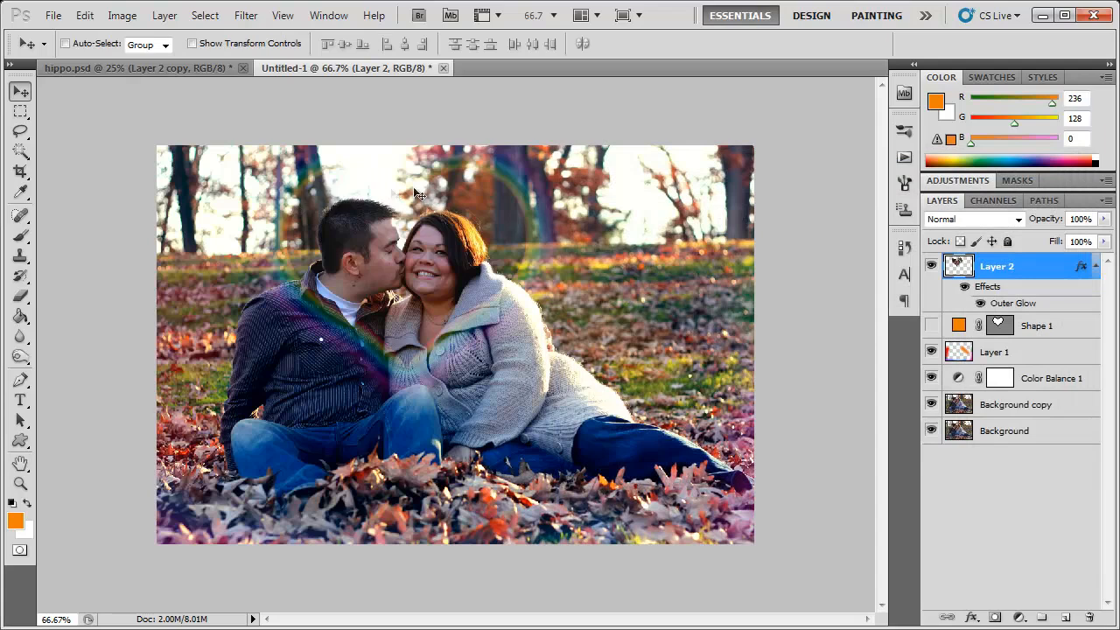
mouse_move(536, 189)
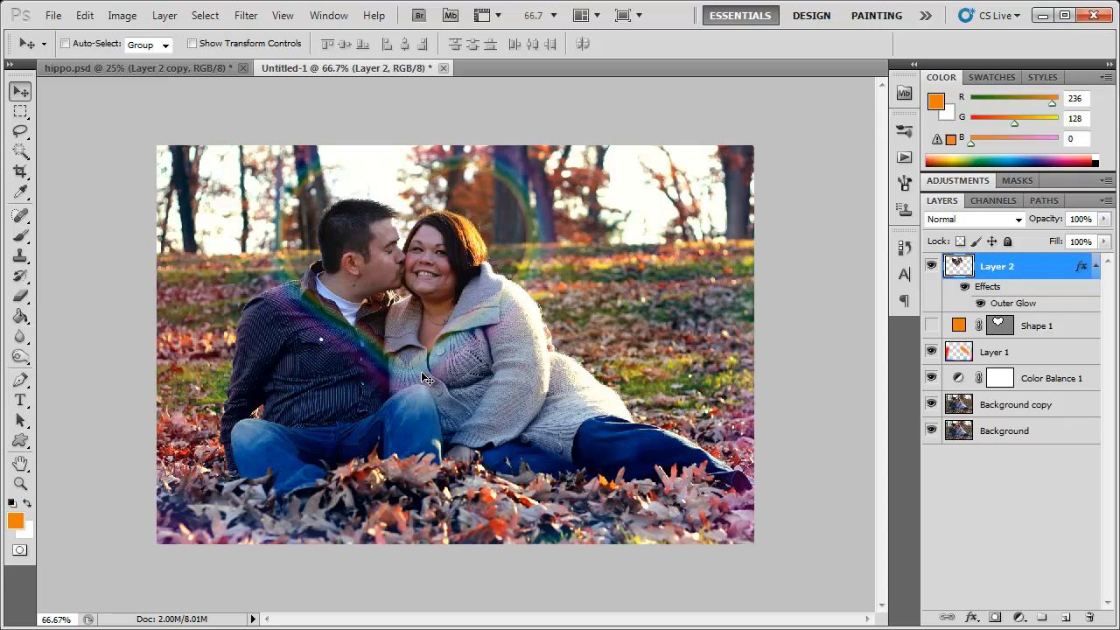
mouse_move(931, 266)
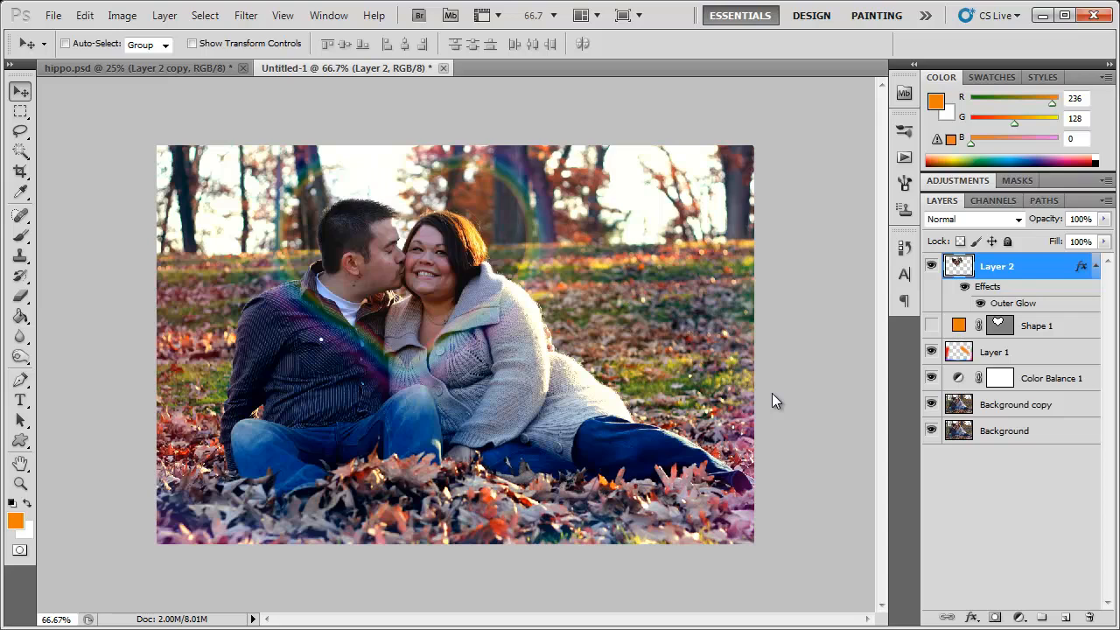
mouse_move(821, 224)
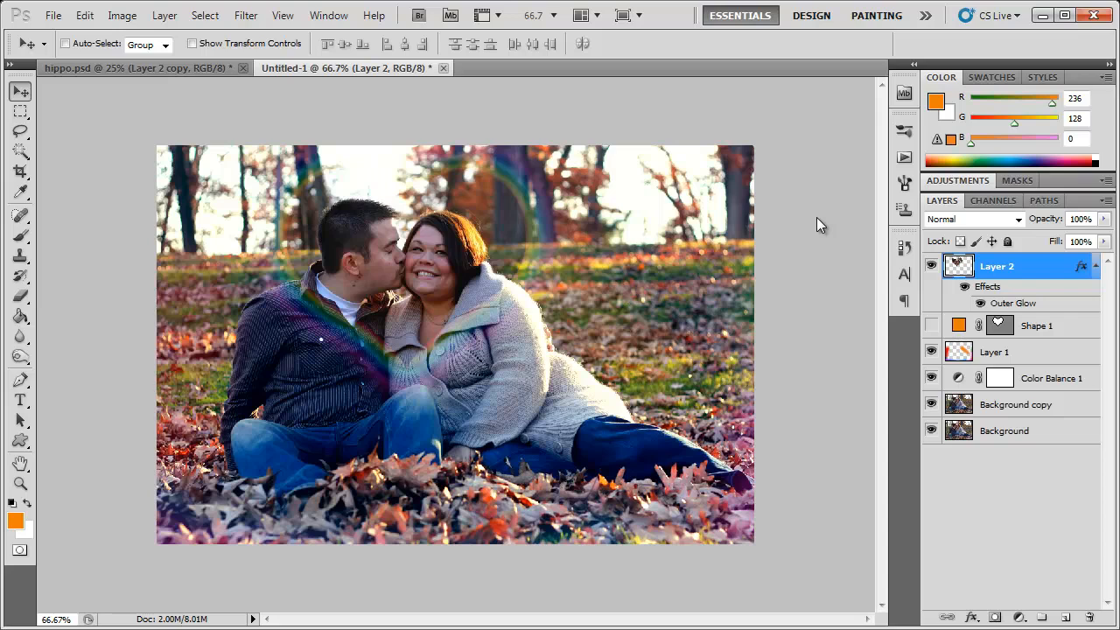